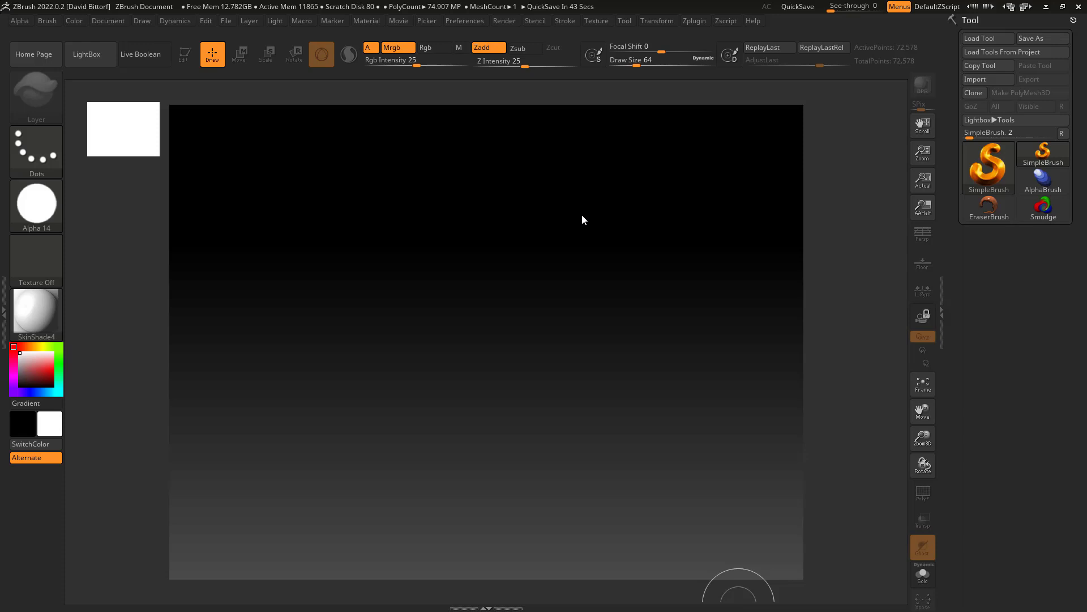
mouse_move(747, 215)
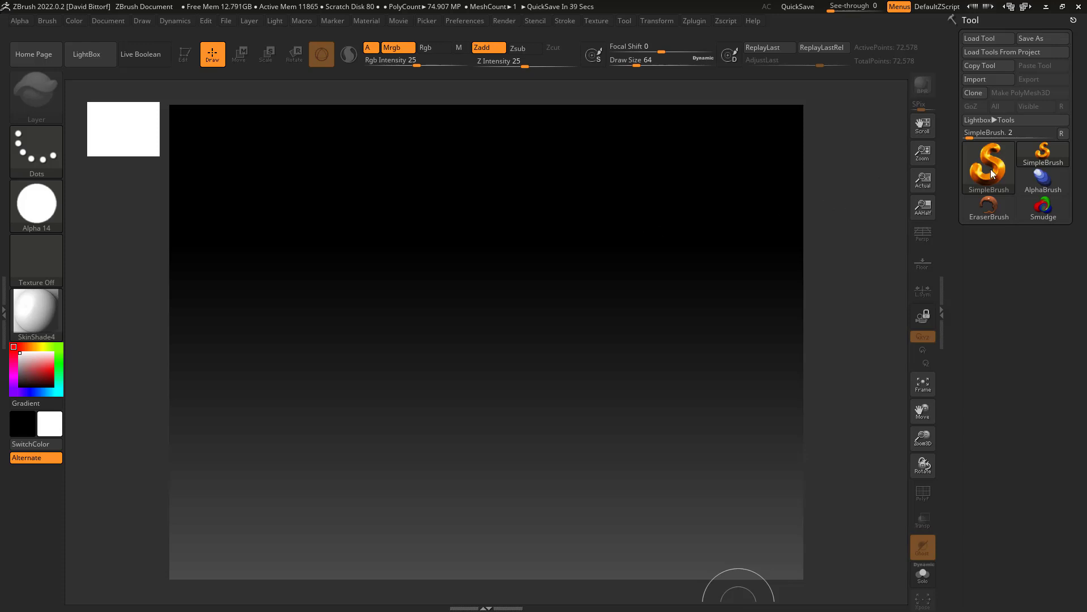
Step: Load DemoHead.ZPR from the LightBox Project tab so the head bust fills the canvas
click(988, 167)
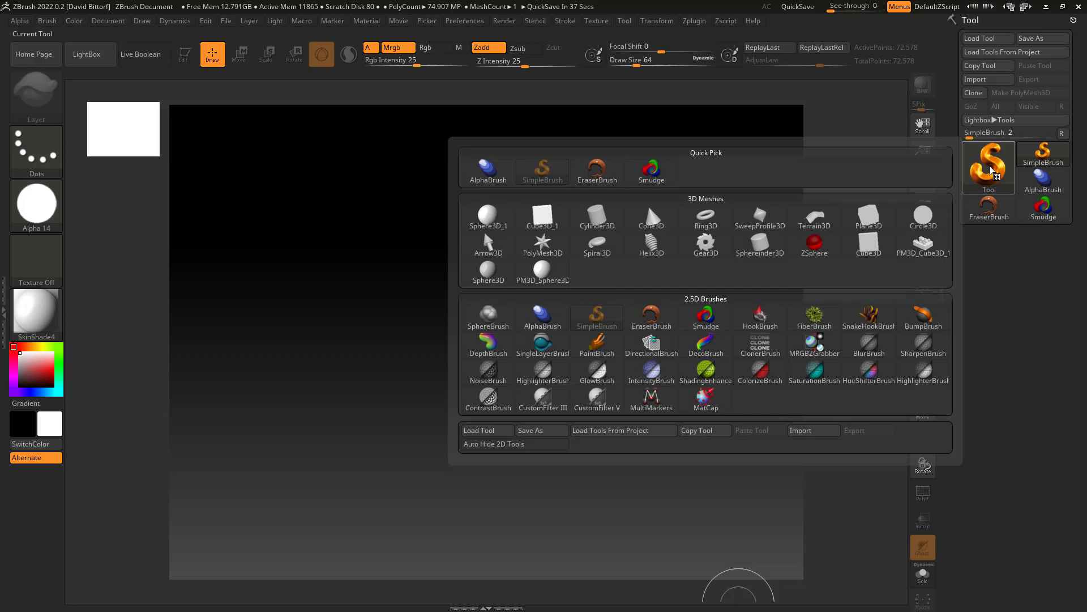
click(89, 54)
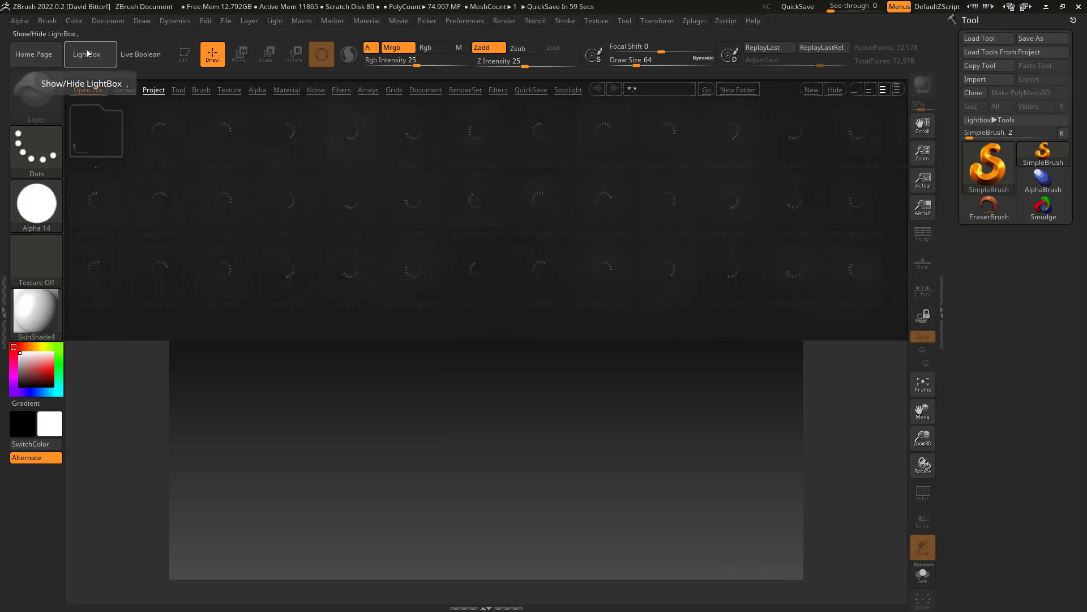
click(89, 55)
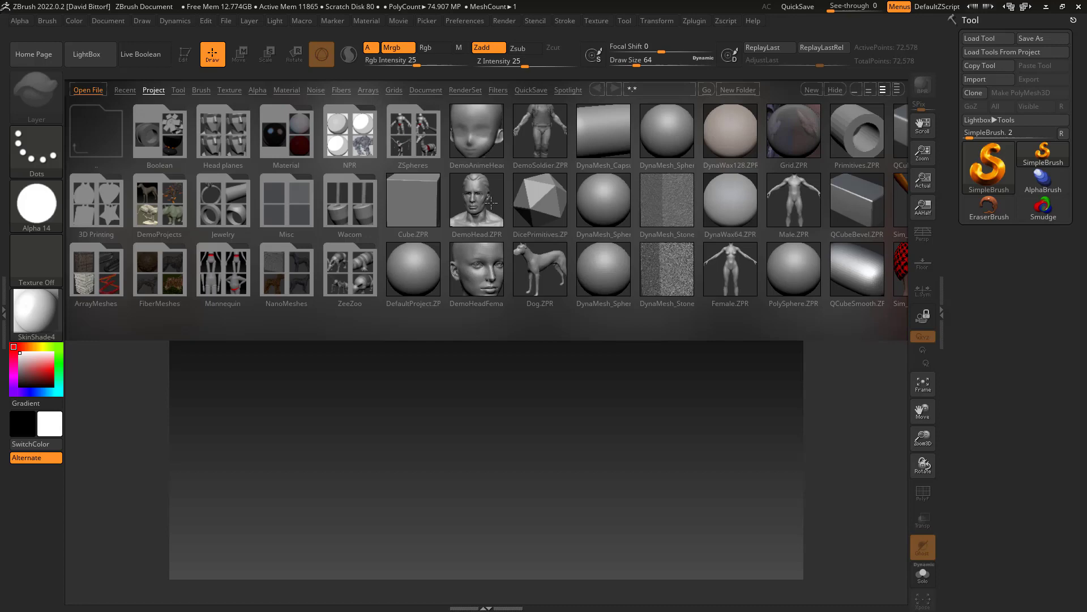
click(477, 201)
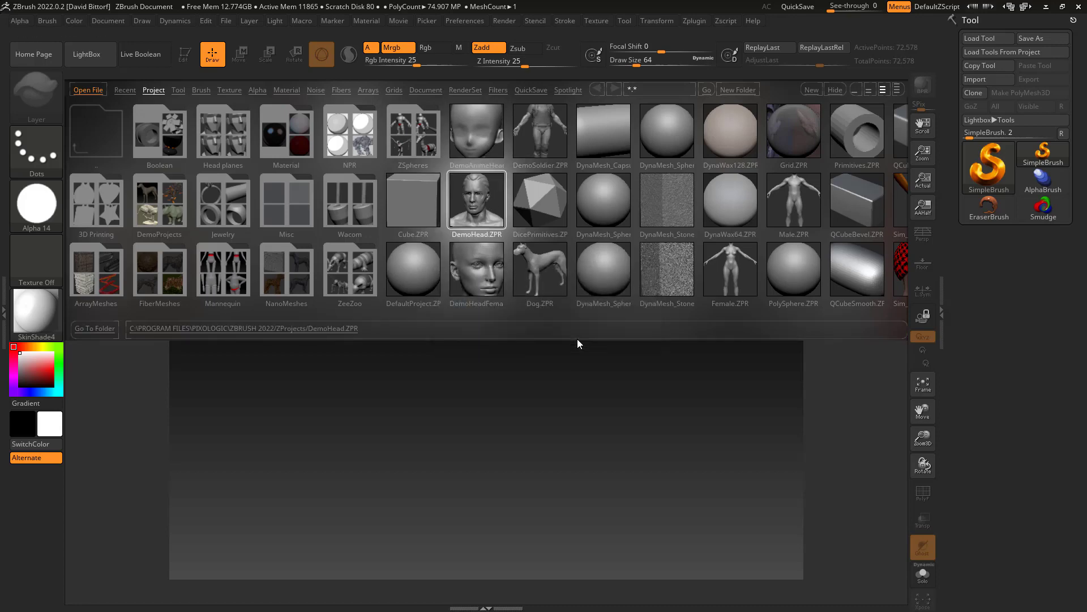
double_click(477, 202)
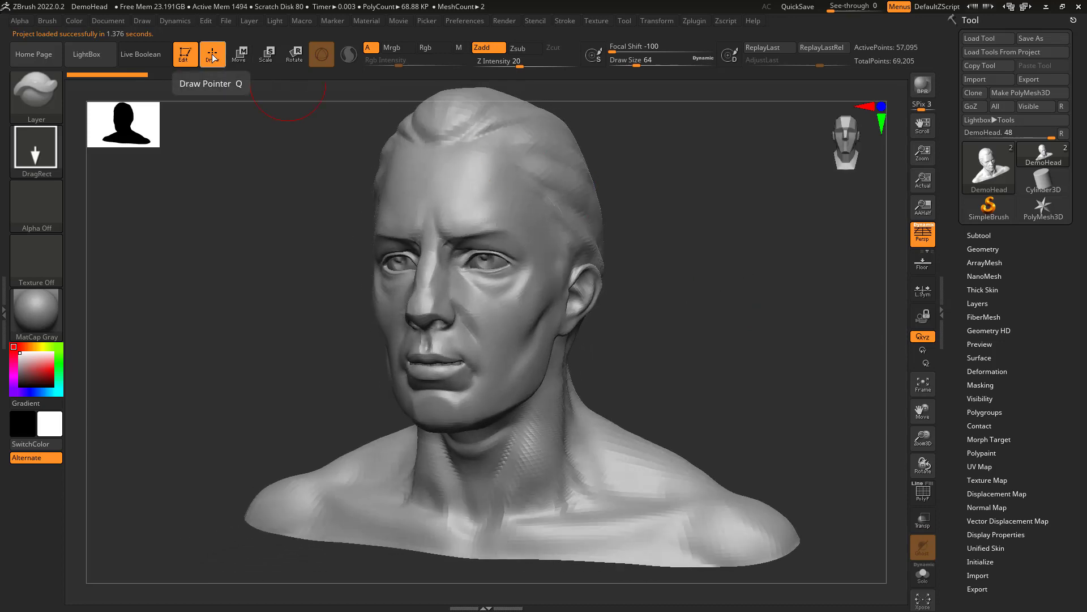
Step: Switch the head to 2.5D mode and stamp copies of the bust across the canvas
click(212, 55)
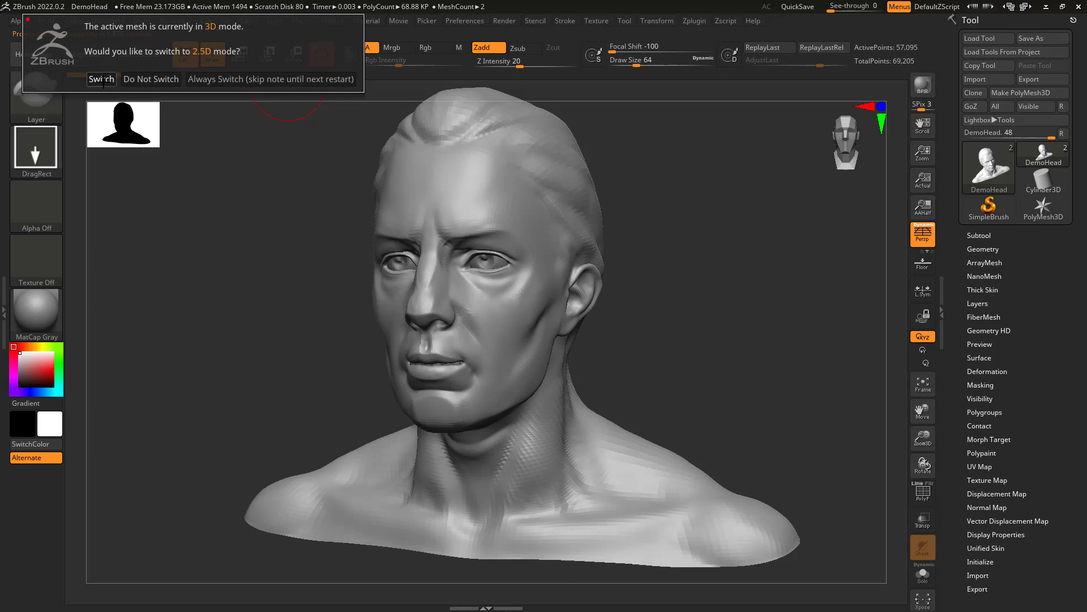
click(150, 79)
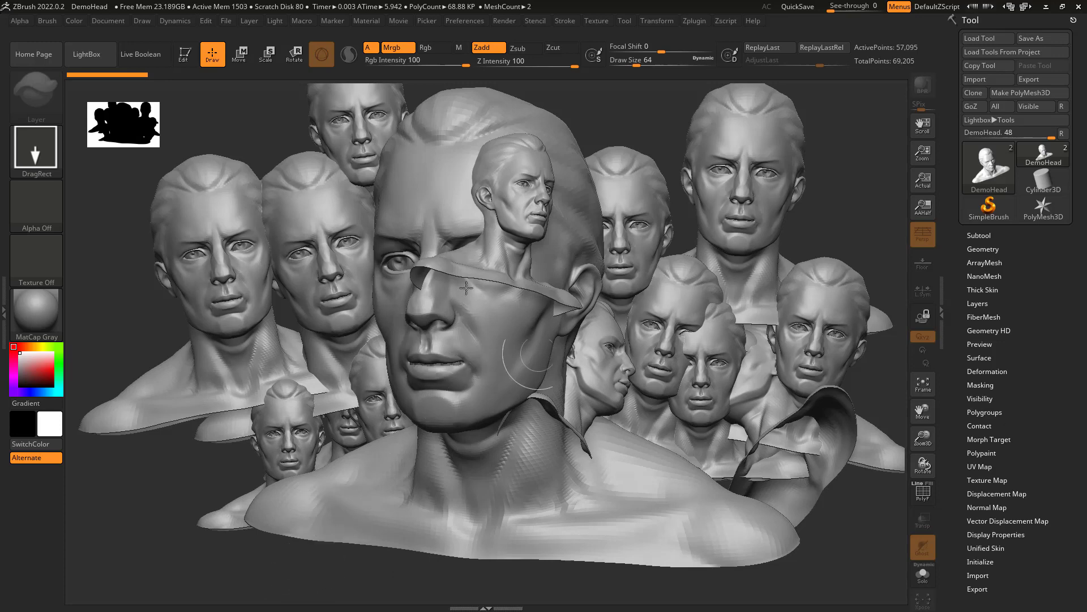
Step: Make EraserBrush the active 2.5D tool and erase the stamped heads from the canvas
click(988, 166)
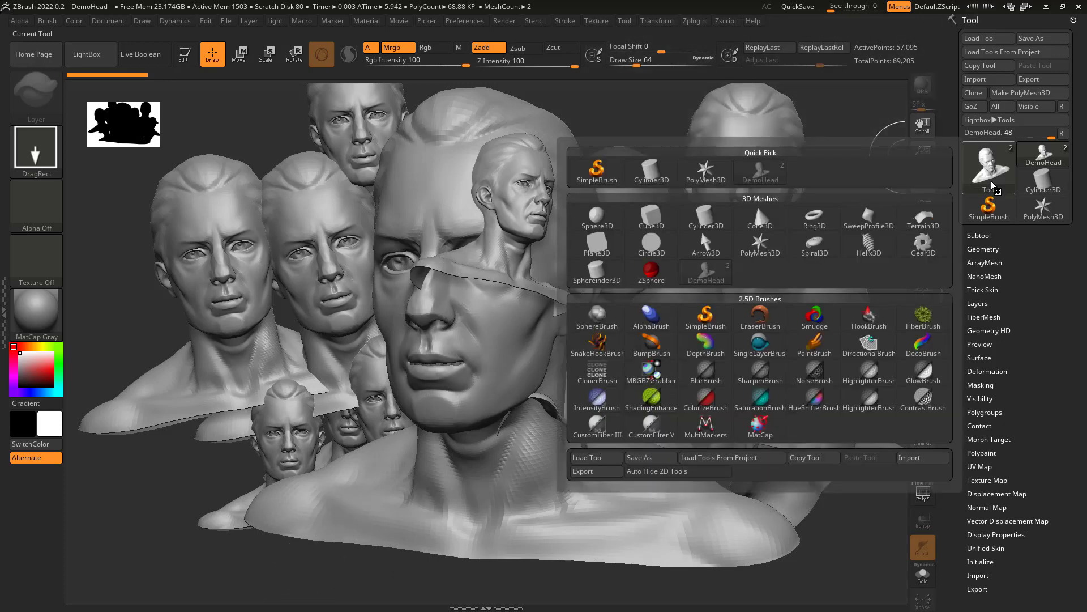
click(988, 167)
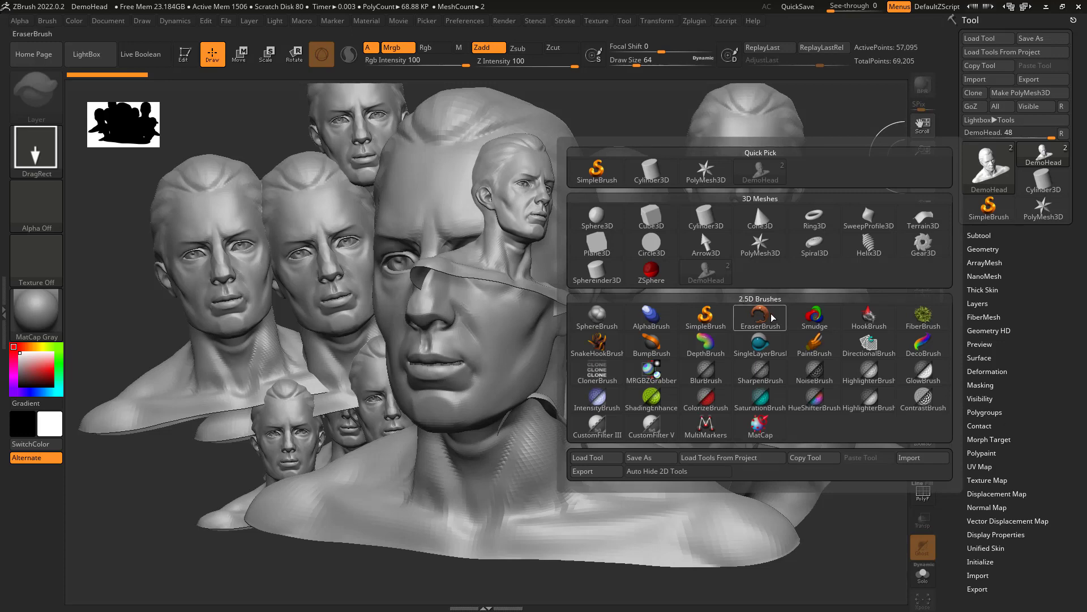
click(759, 317)
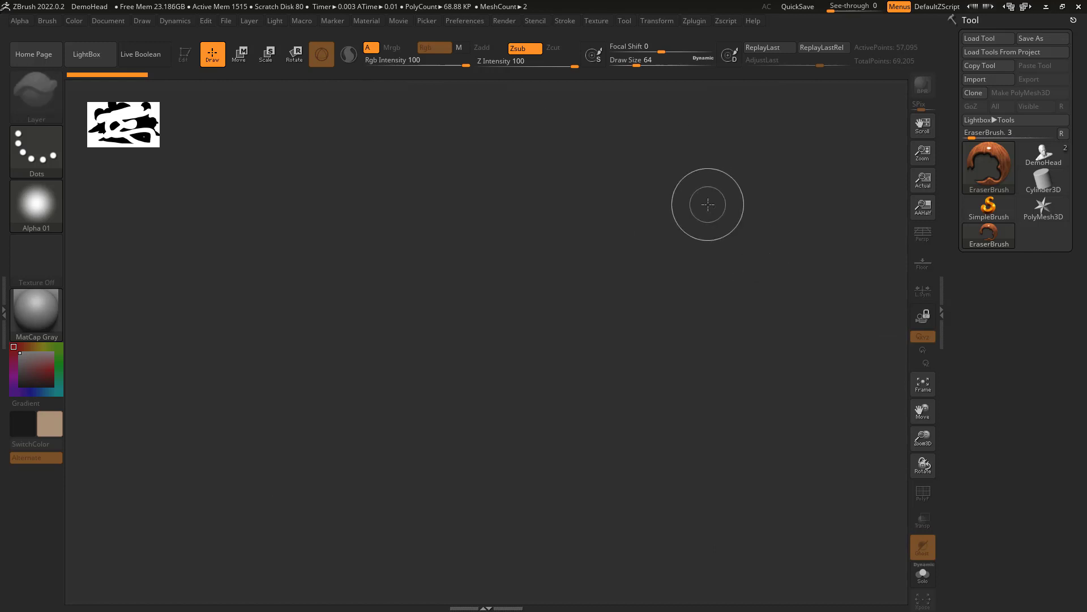
Step: Paint tube strokes with SimpleBrush using Alpha 58, then Alpha 35
click(988, 167)
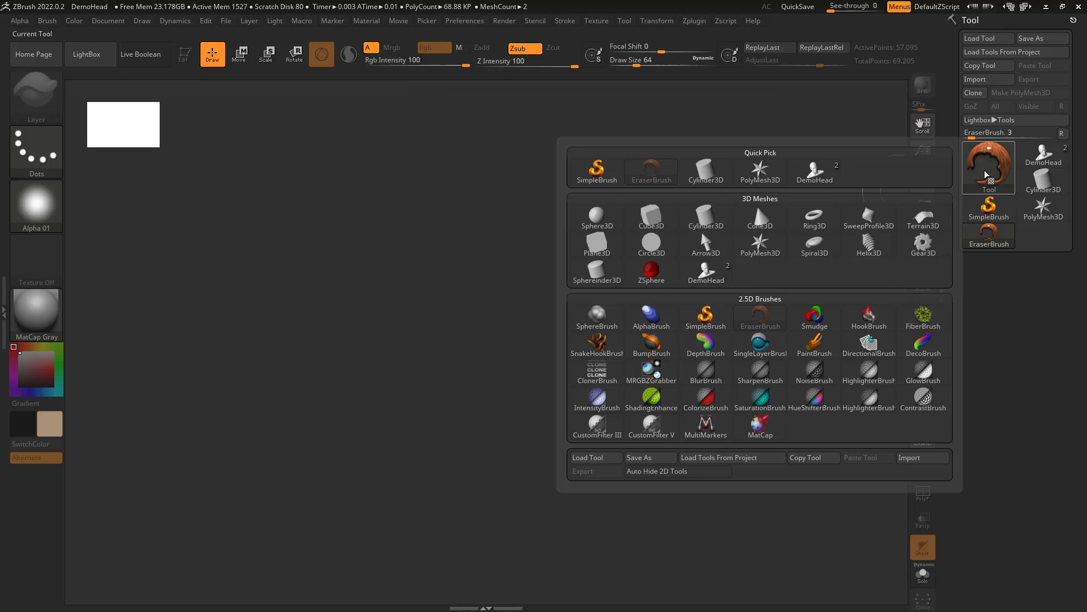
click(594, 169)
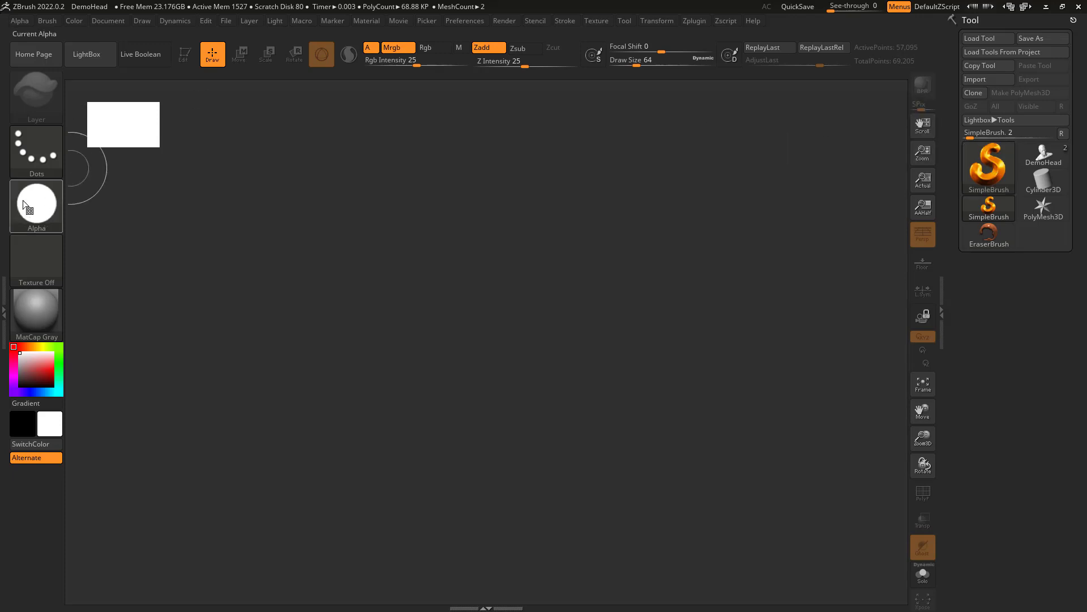
click(36, 201)
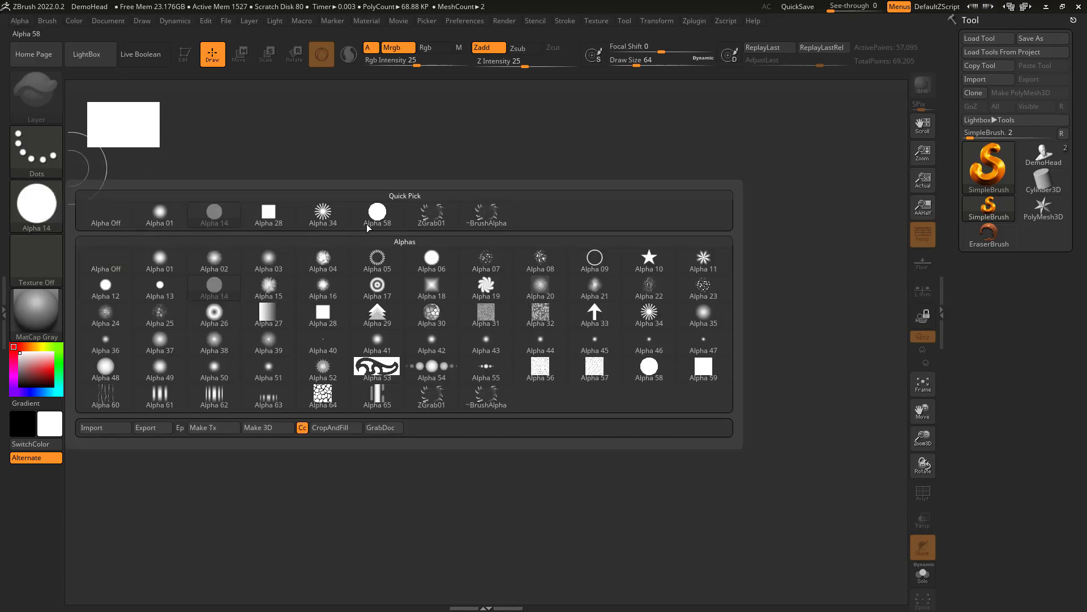
click(376, 210)
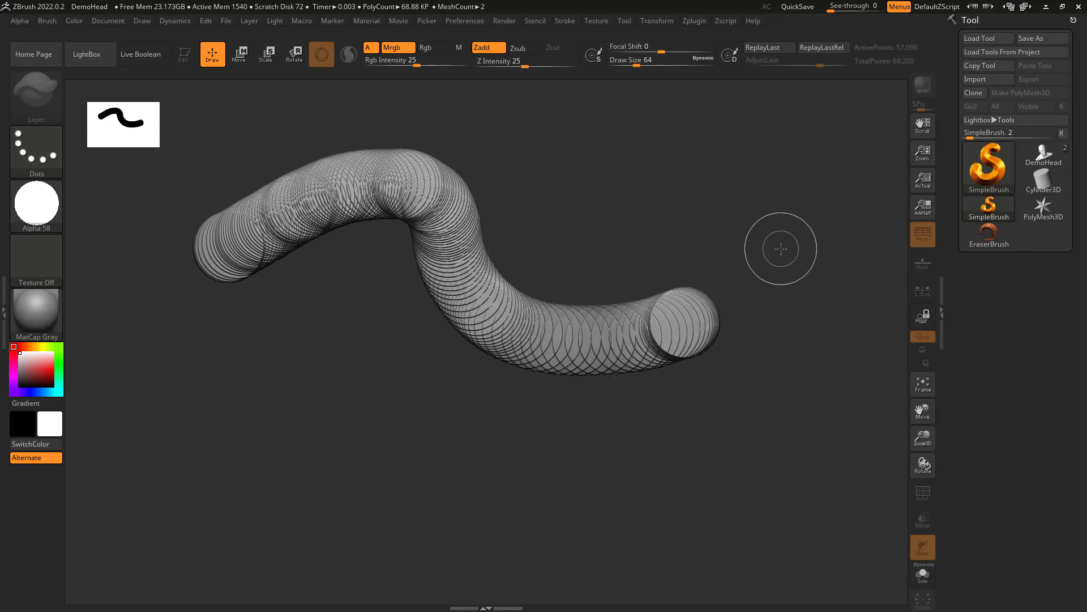
click(35, 204)
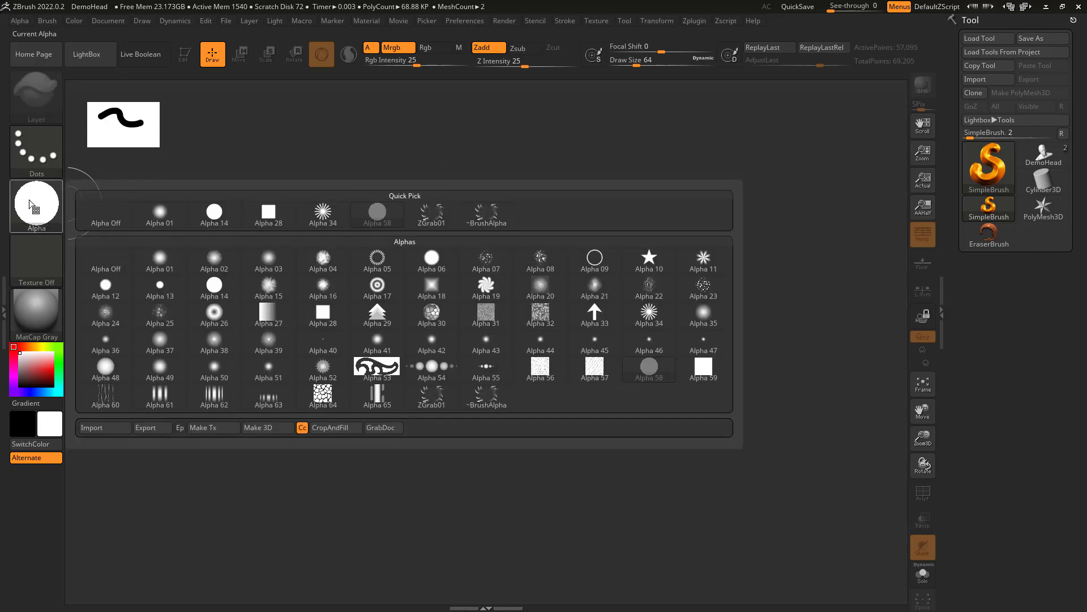
click(648, 342)
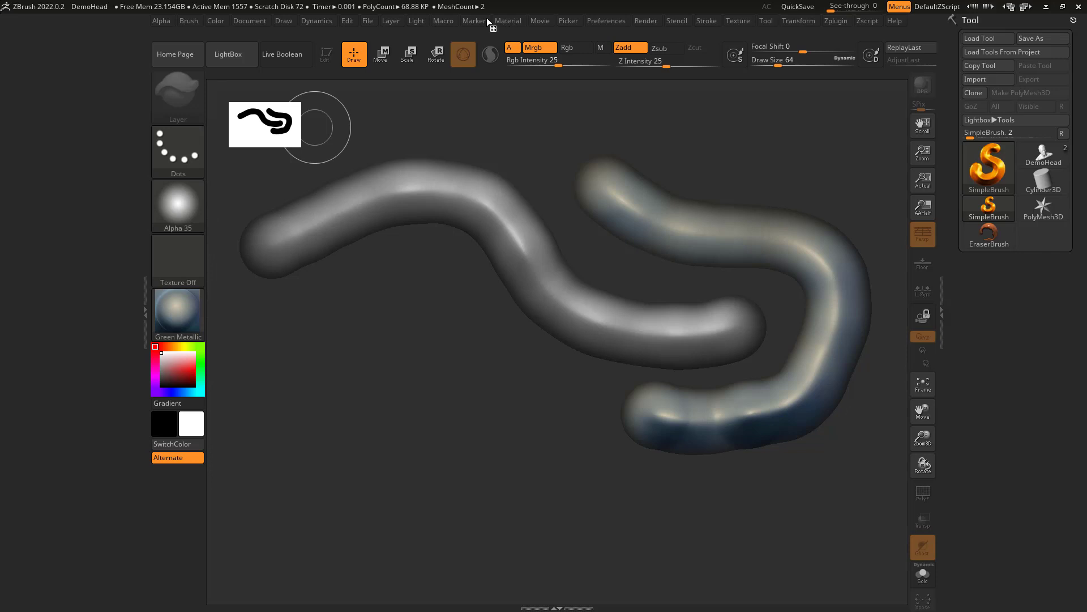
Step: Dock the Light palette and paint a darker tube stroke with BasicMaterial2
click(417, 21)
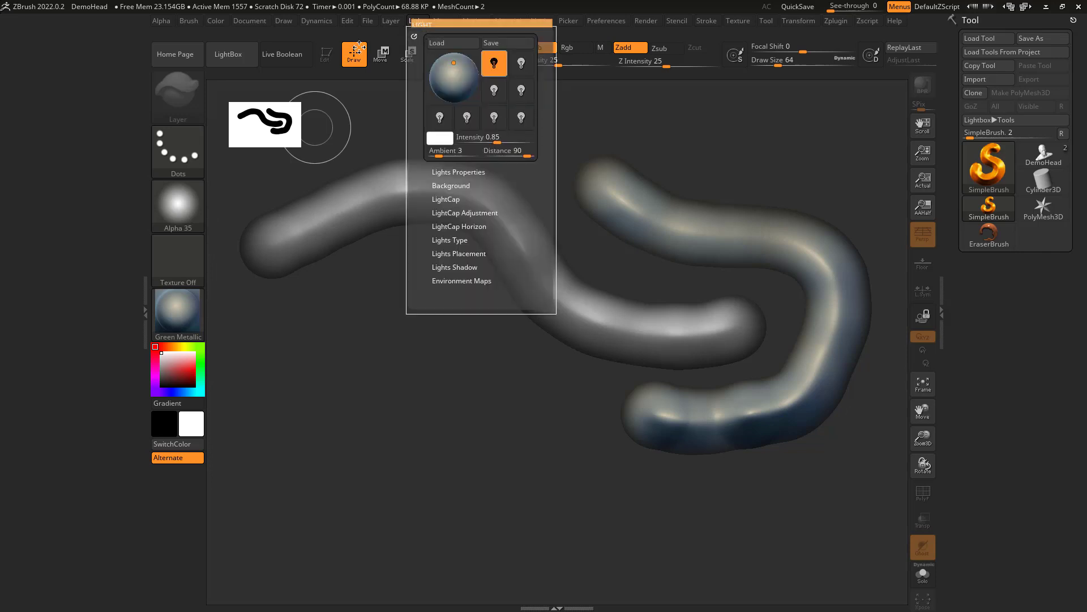
click(416, 20)
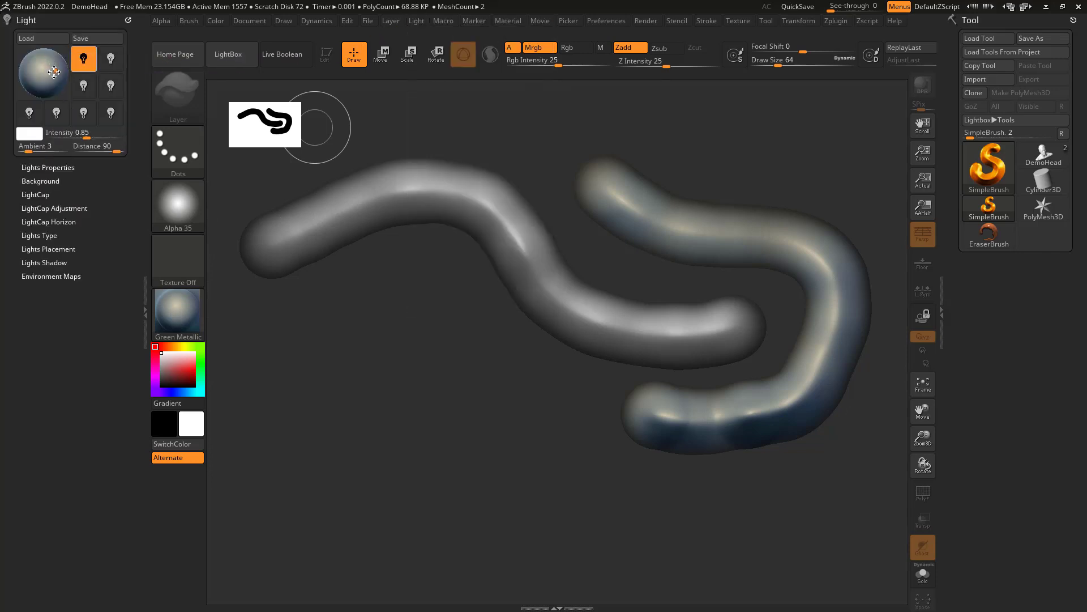
mouse_move(596, 286)
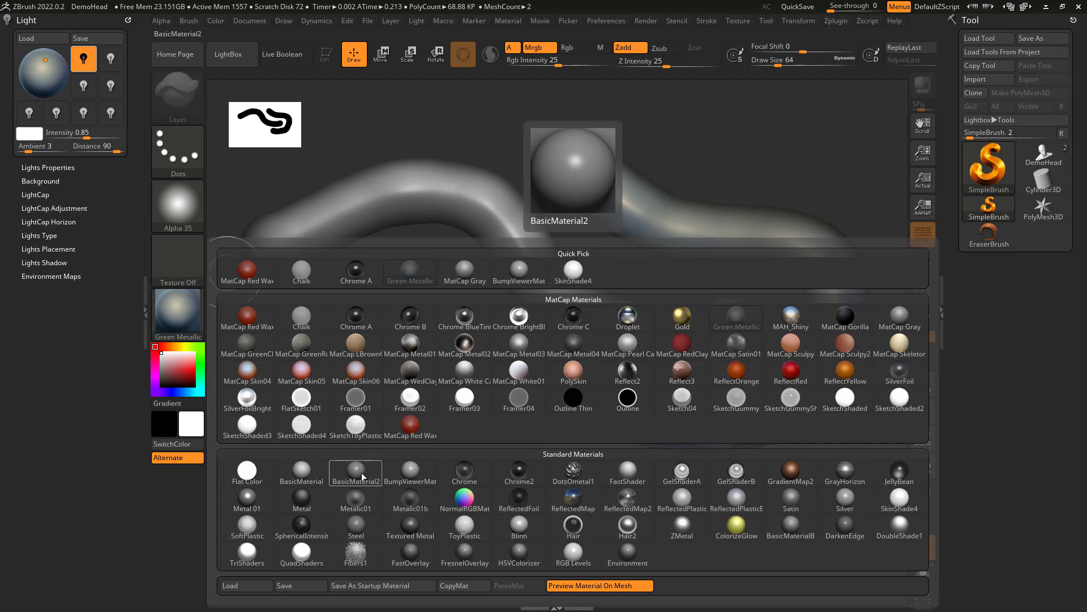
click(354, 472)
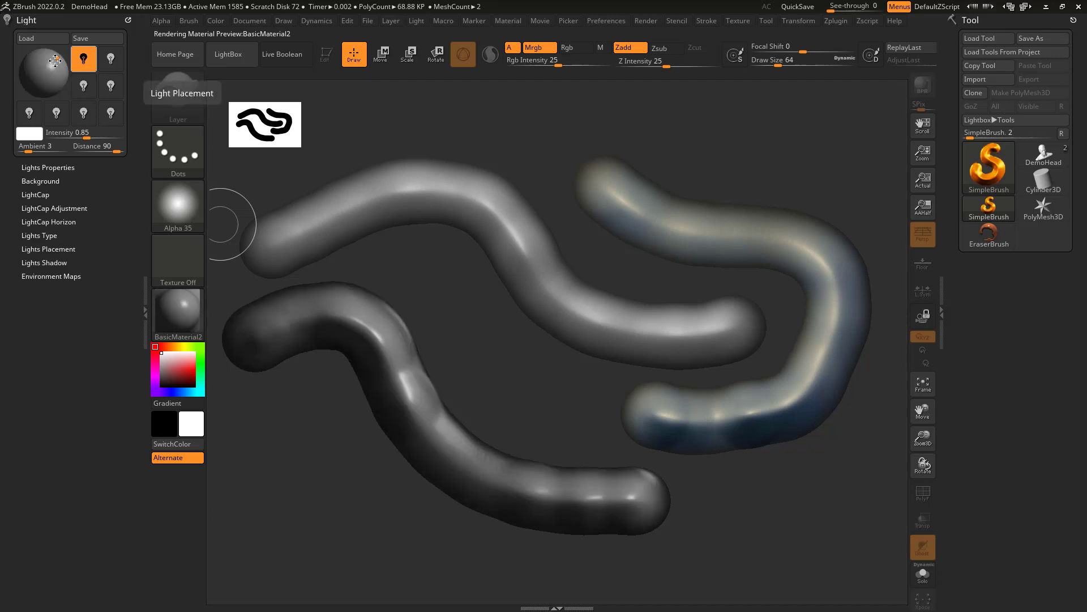
mouse_move(545, 412)
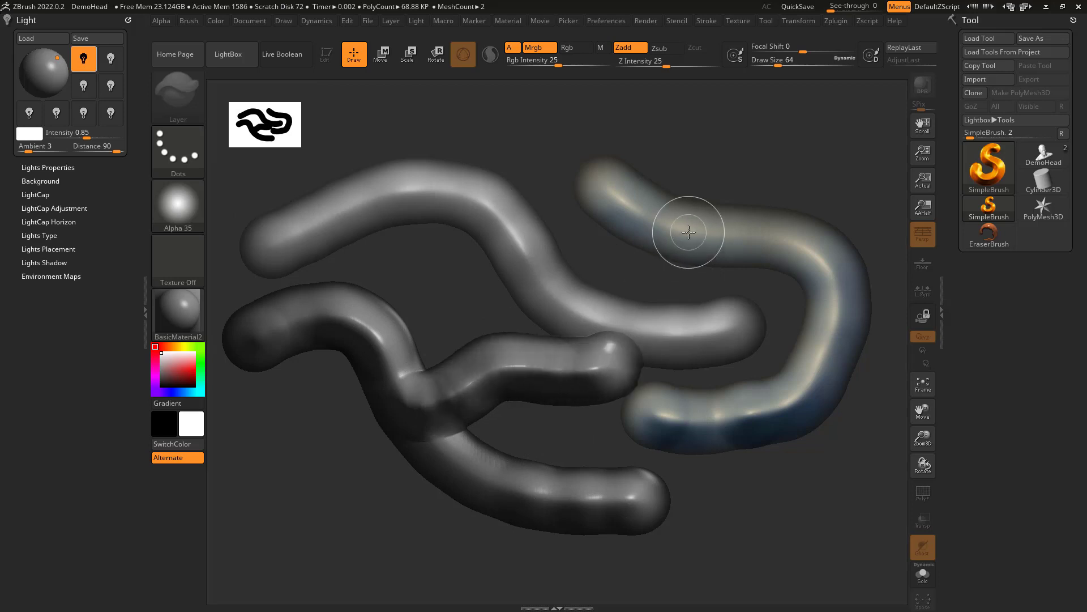
mouse_move(712, 177)
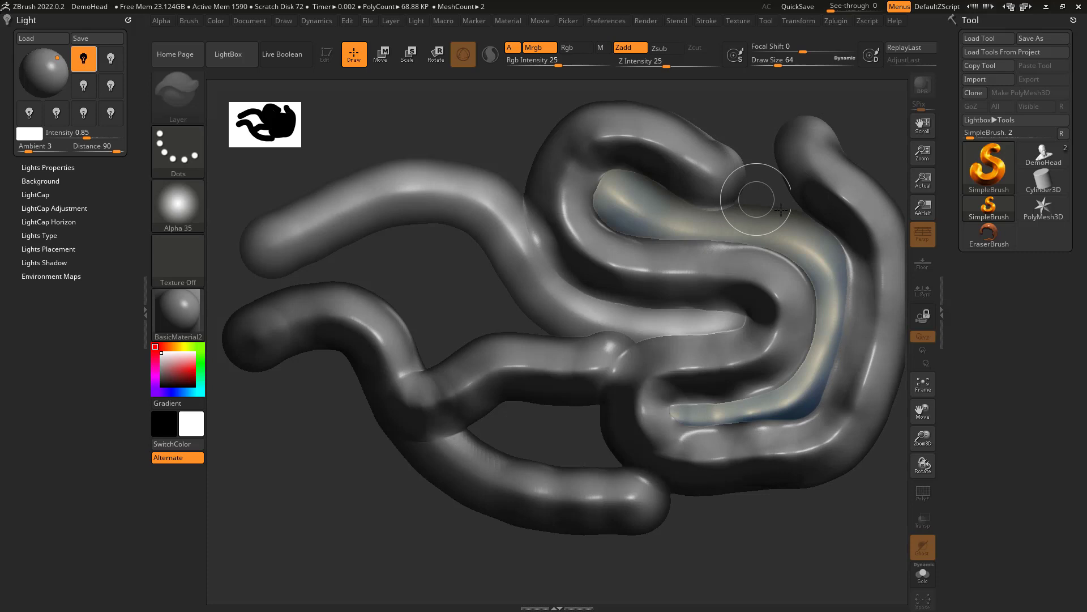
mouse_move(892, 342)
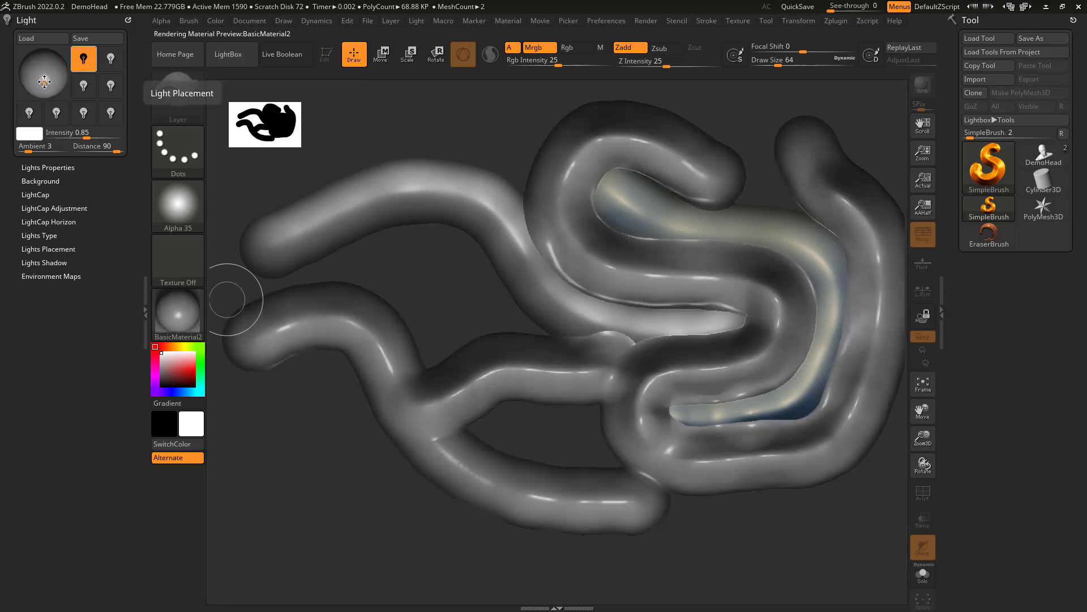
Step: Move the light left, browse the material library, and bring up the tool popup
click(178, 316)
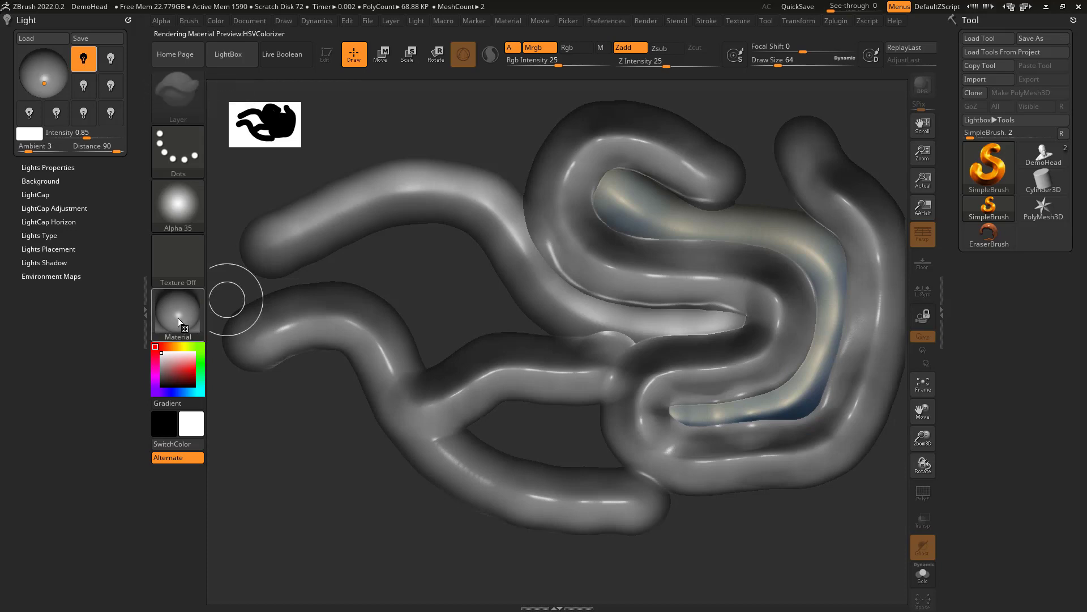
click(177, 313)
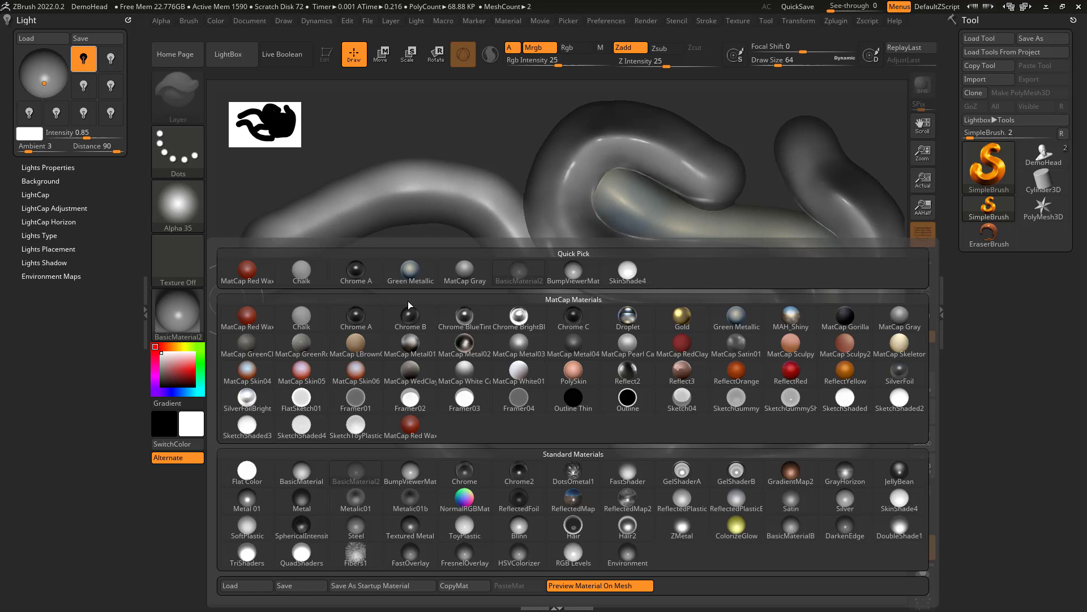
mouse_move(737, 318)
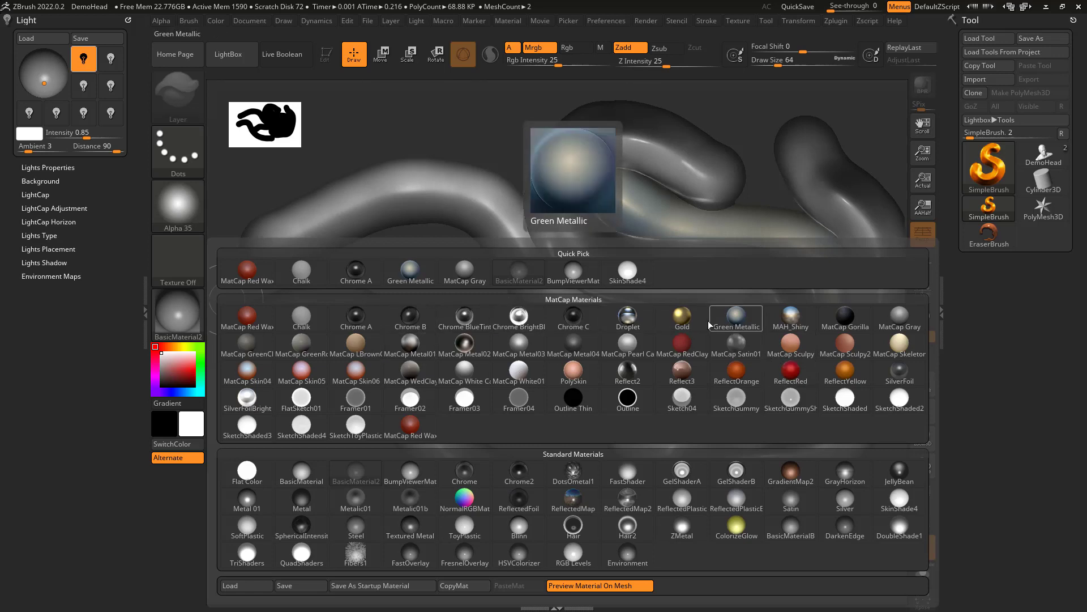
click(626, 372)
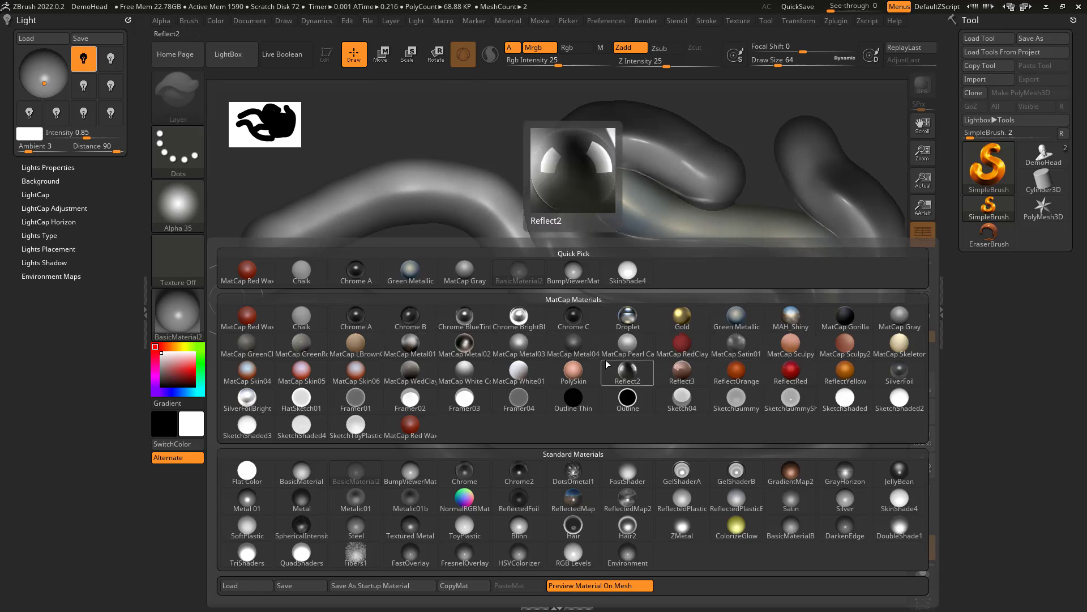
click(626, 367)
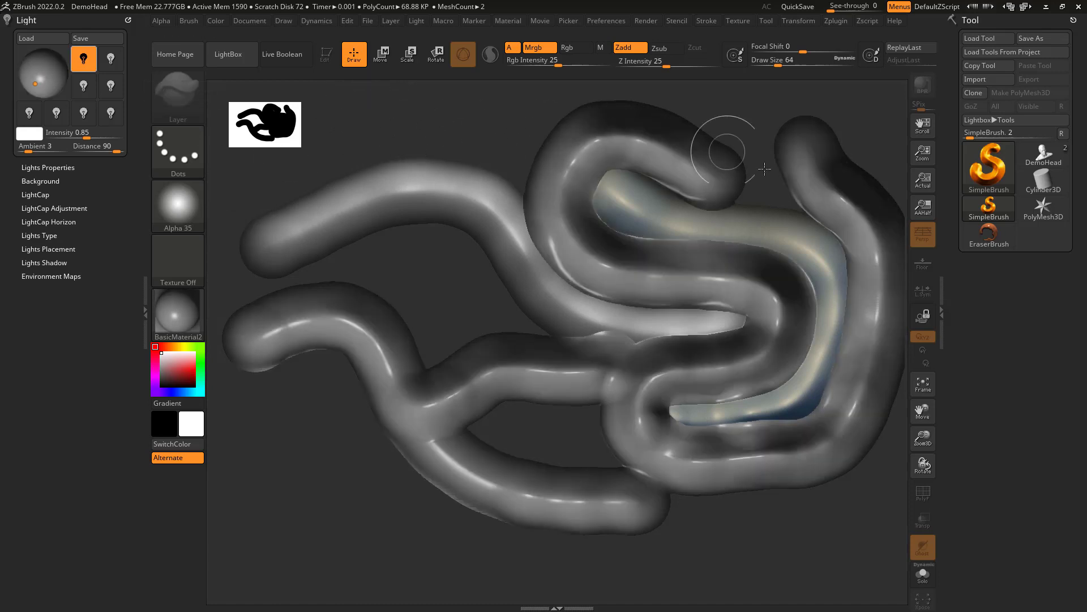
mouse_move(739, 156)
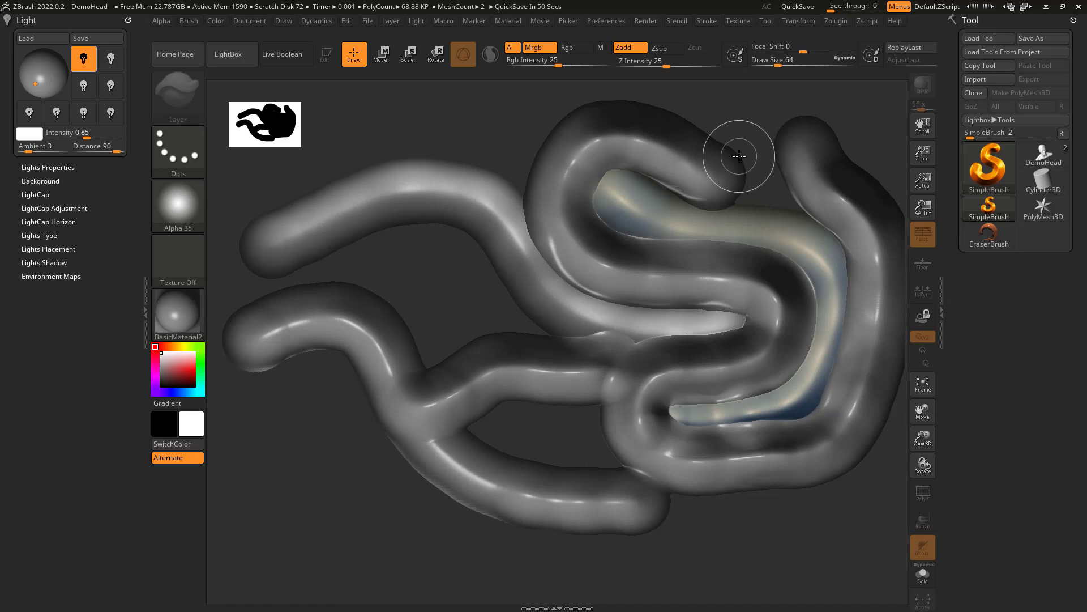
mouse_move(368, 265)
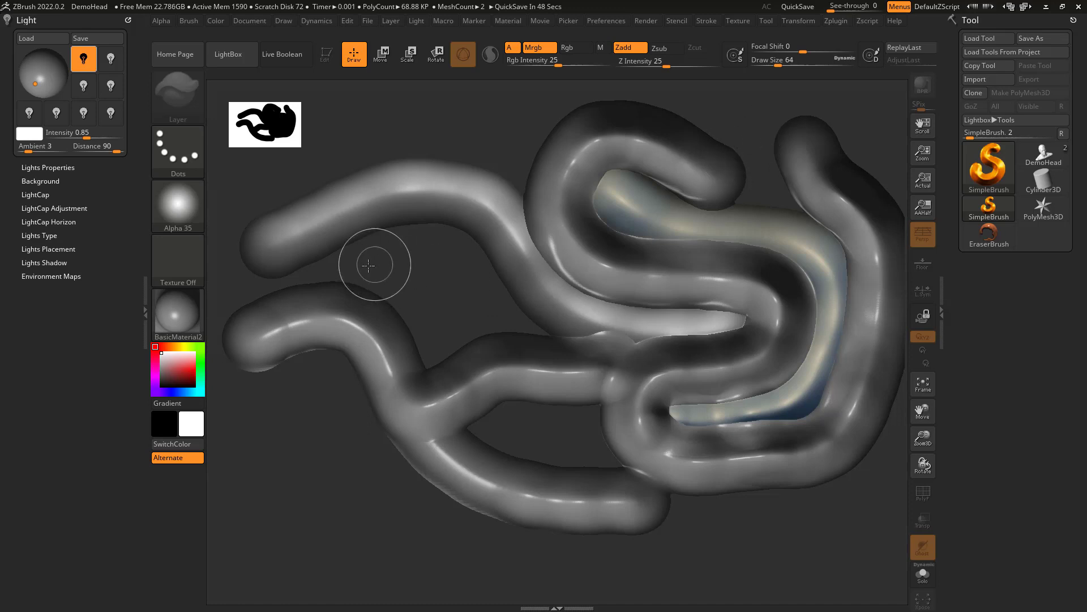
mouse_move(706, 179)
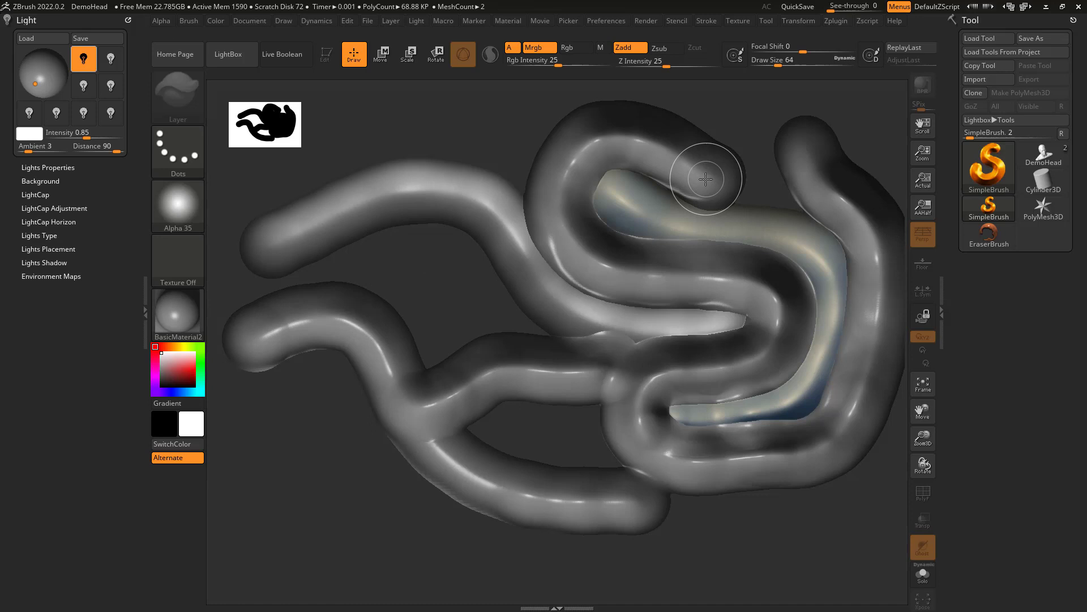
mouse_move(632, 150)
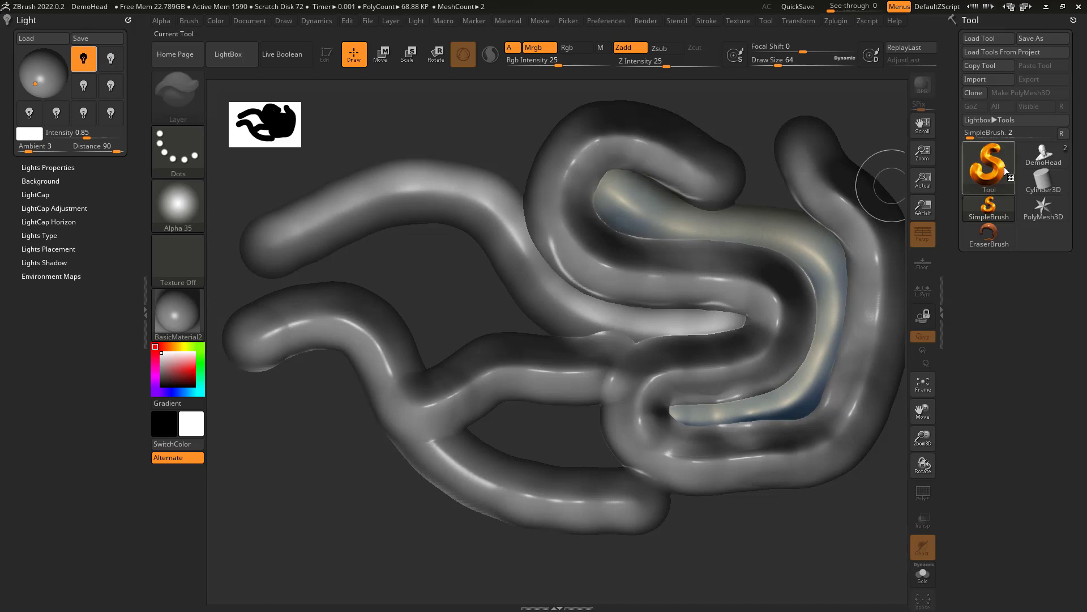
click(987, 167)
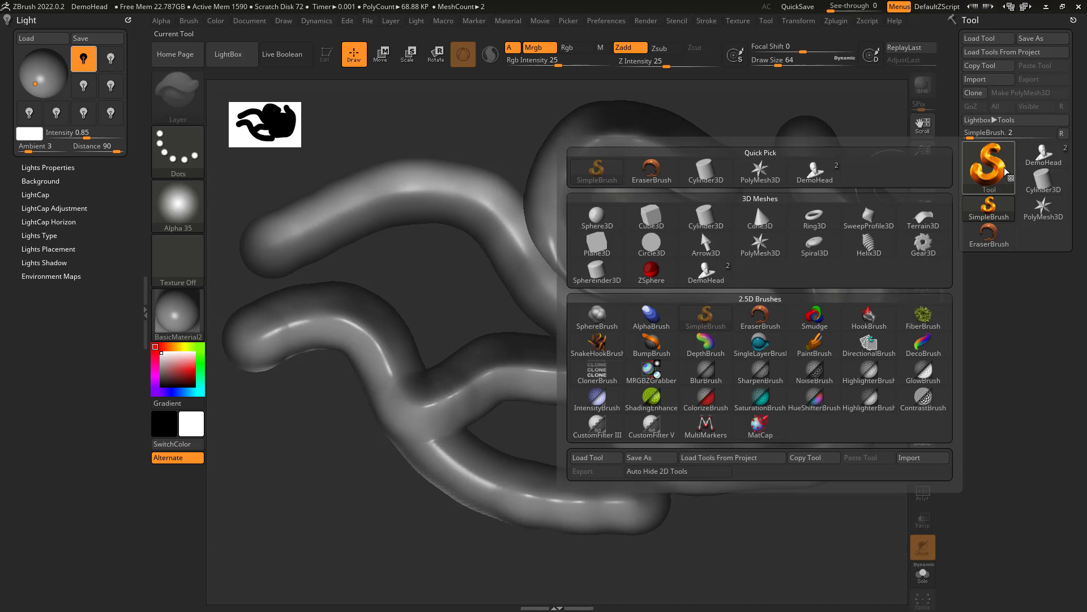
mouse_move(1006, 173)
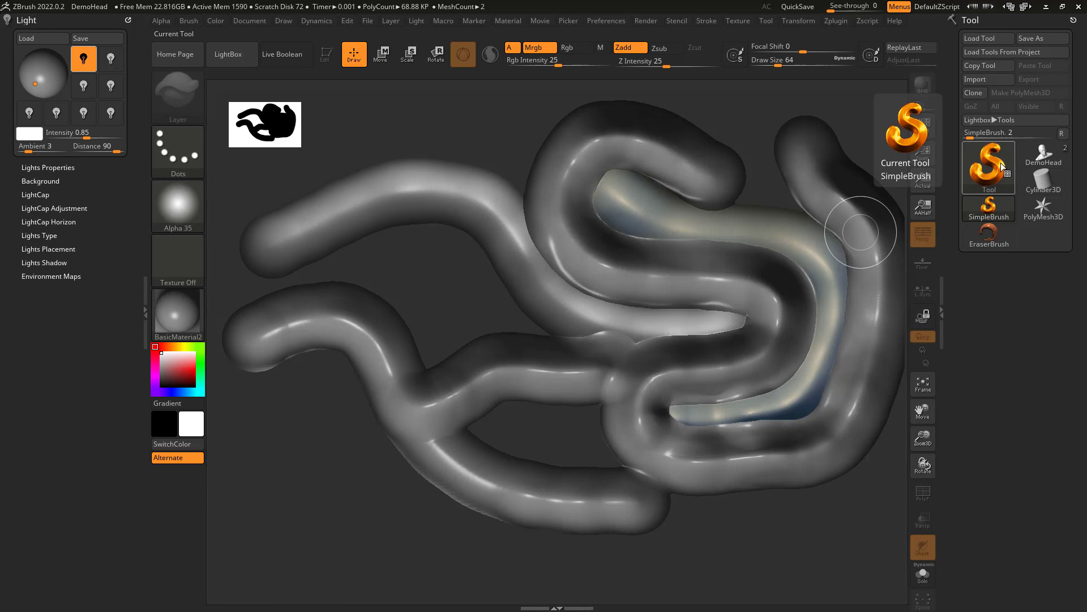
mouse_move(726, 279)
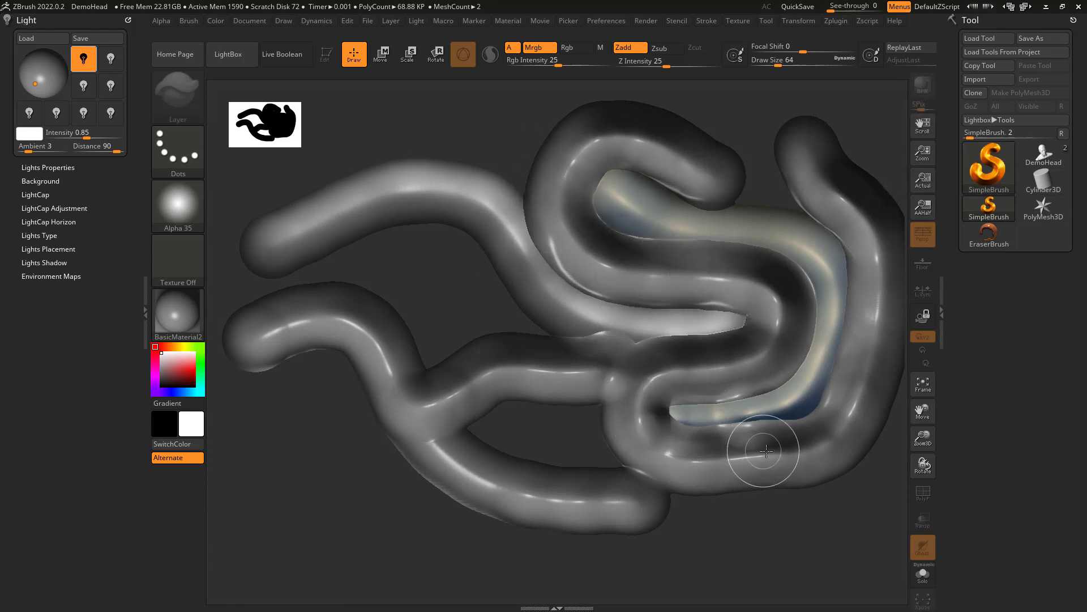
click(988, 167)
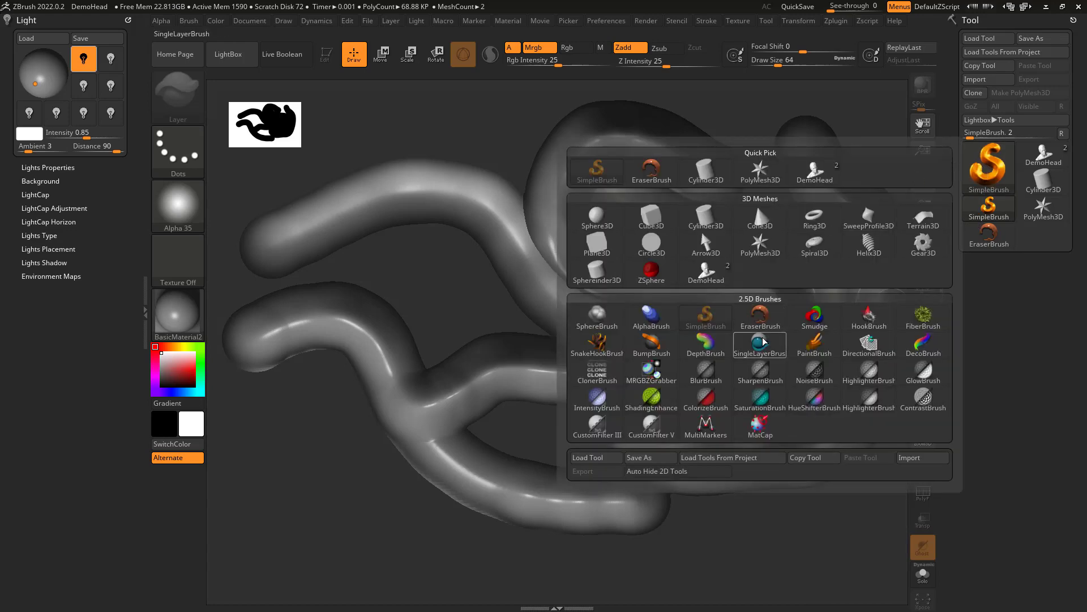
Step: Erase part of the tubes with EraserBrush, then paint pale raised bands with BumpBrush
click(759, 316)
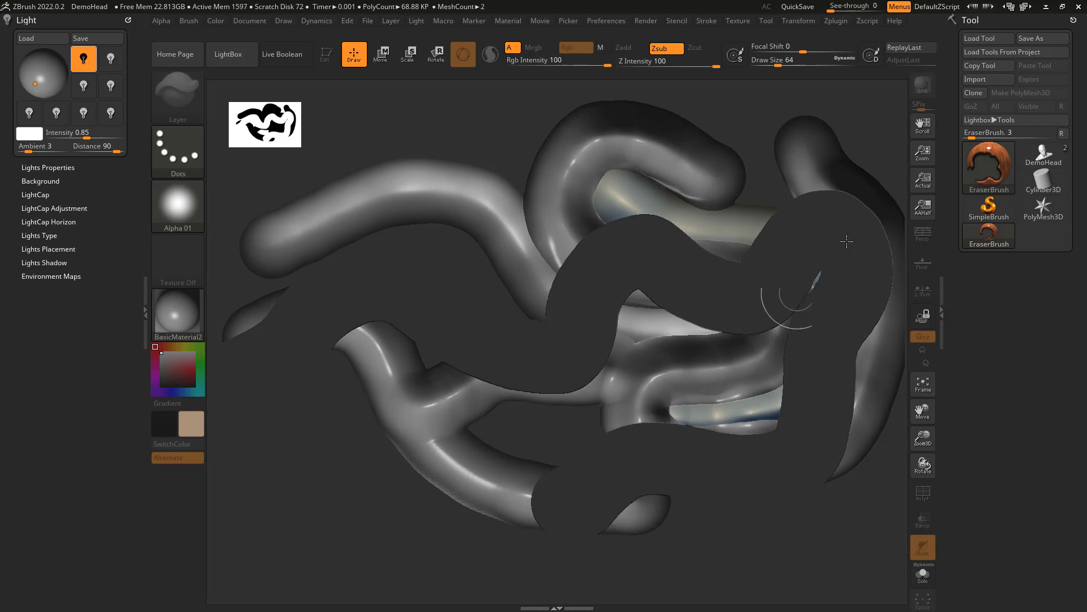
click(988, 167)
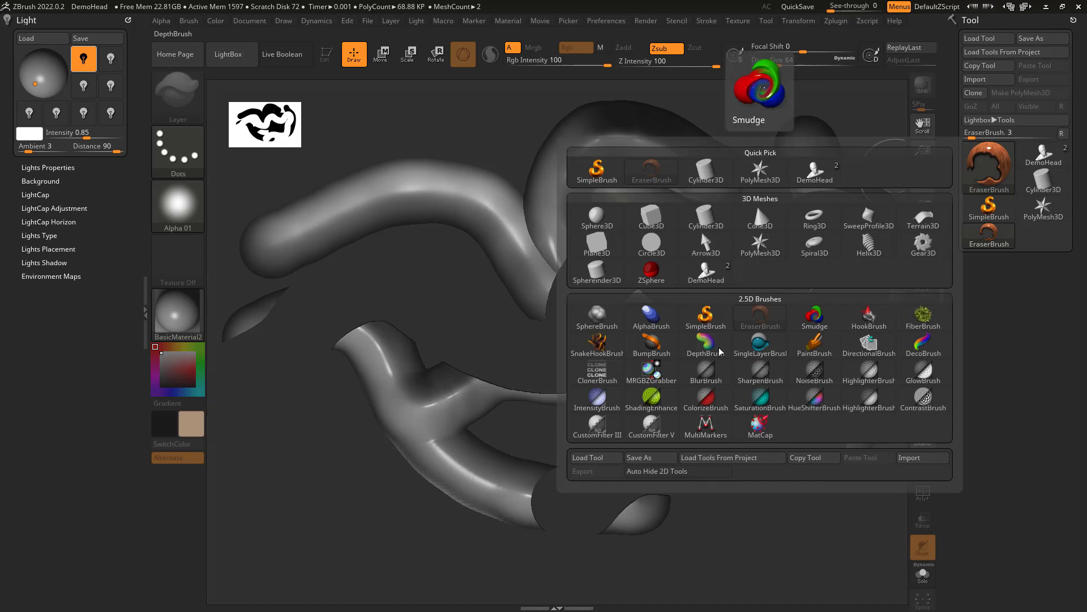
click(650, 342)
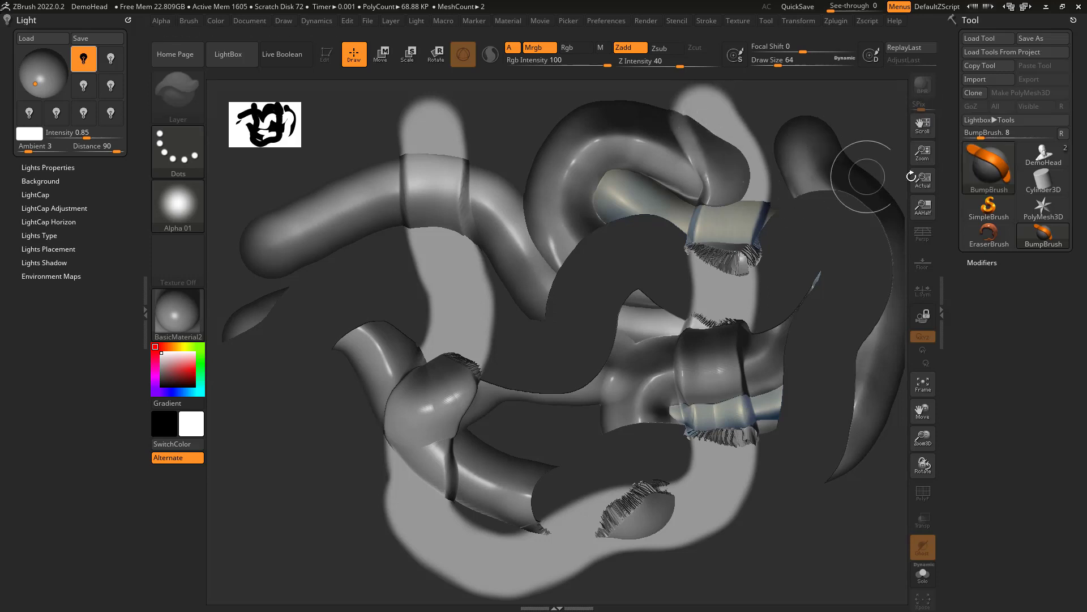
mouse_move(624, 223)
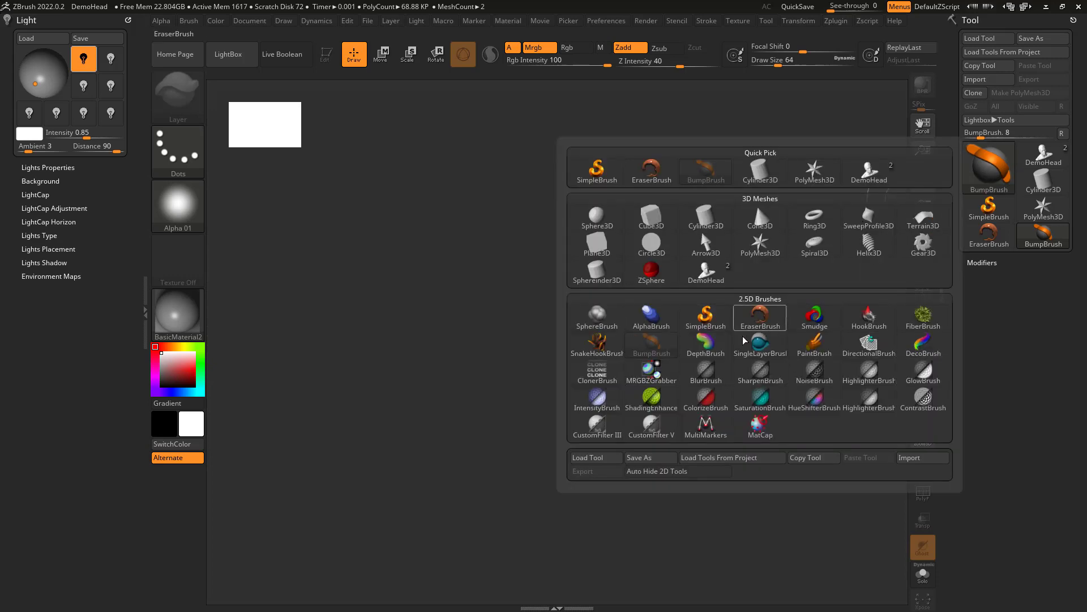
mouse_move(706, 373)
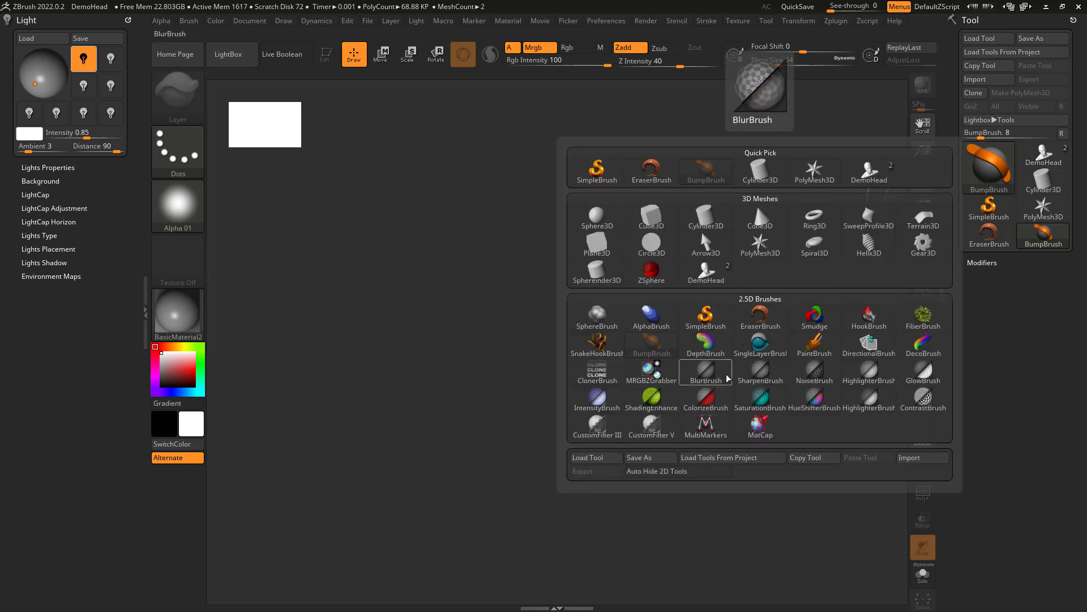
Step: Clear the canvas of tube and bump strokes and make AlphaBrush the active tool
click(597, 344)
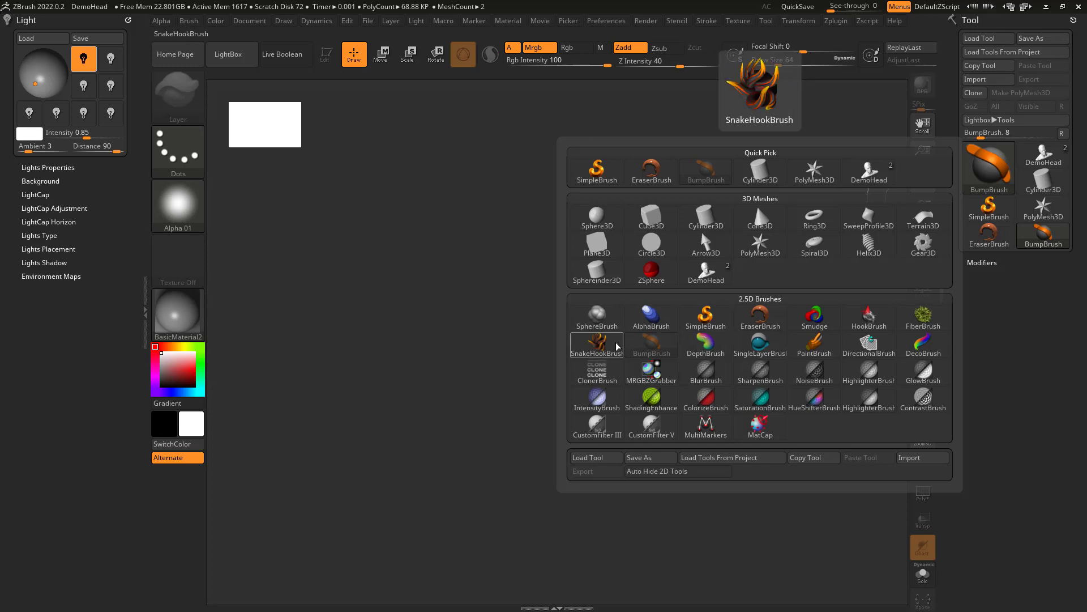
click(650, 317)
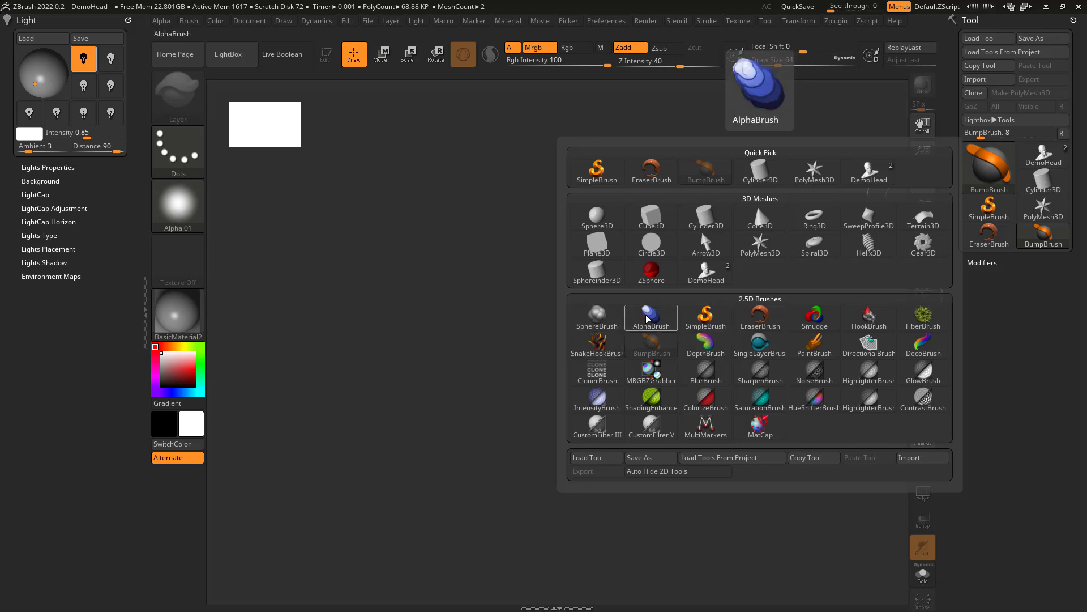
click(650, 316)
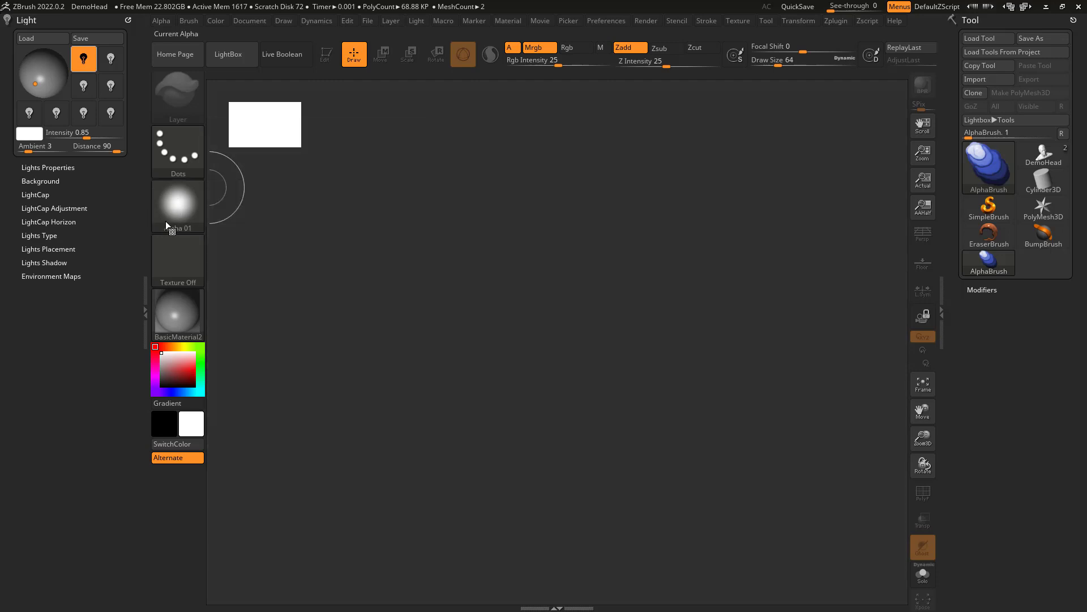
mouse_move(303, 202)
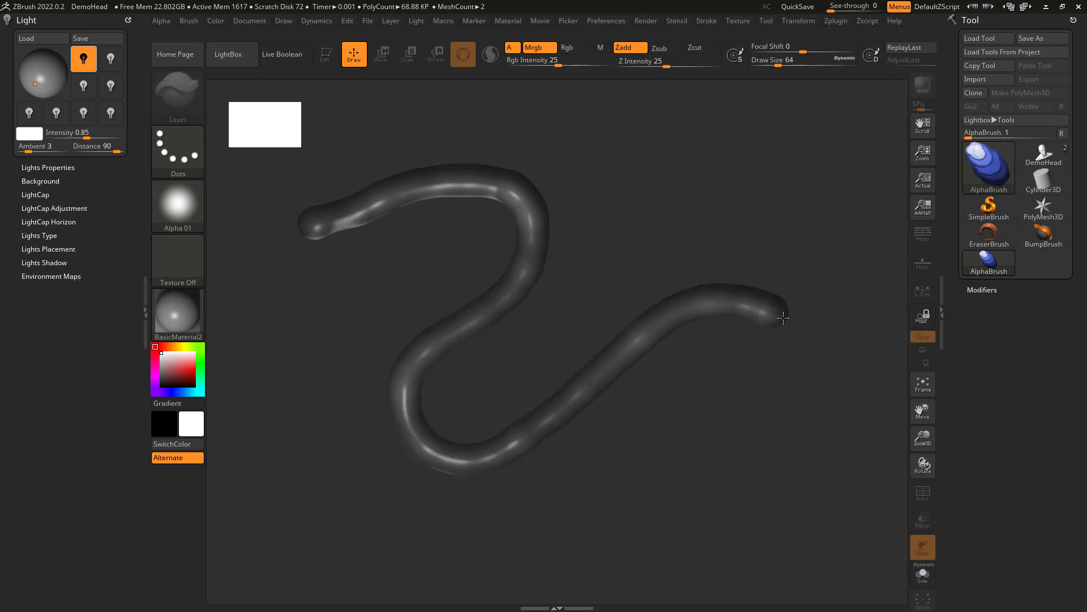
Step: Make SnakeHookBrush active and drag curved horn spikes along the looping tube
click(988, 166)
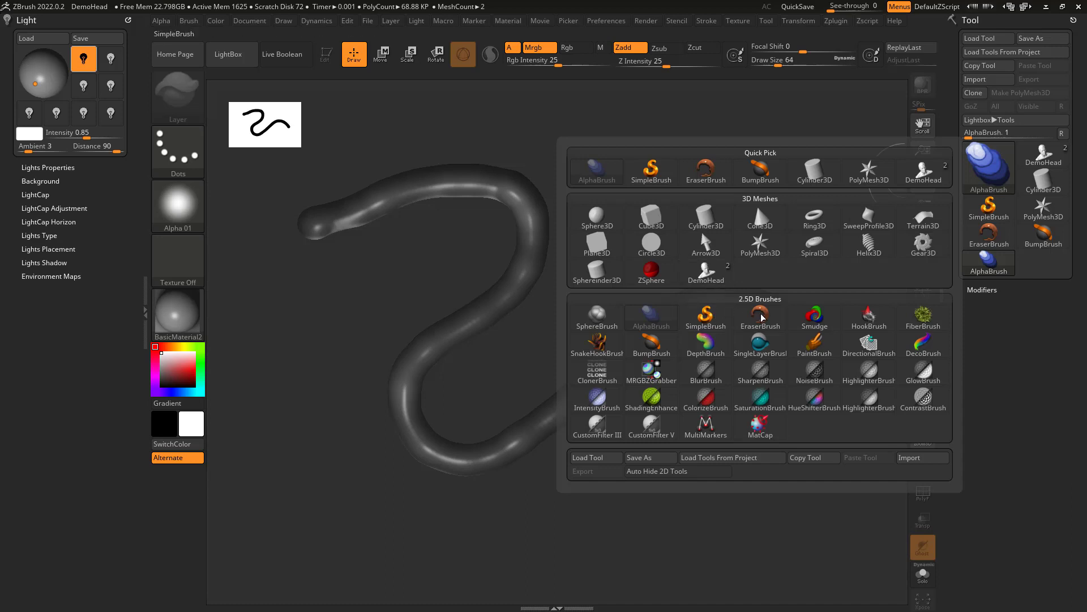
click(651, 317)
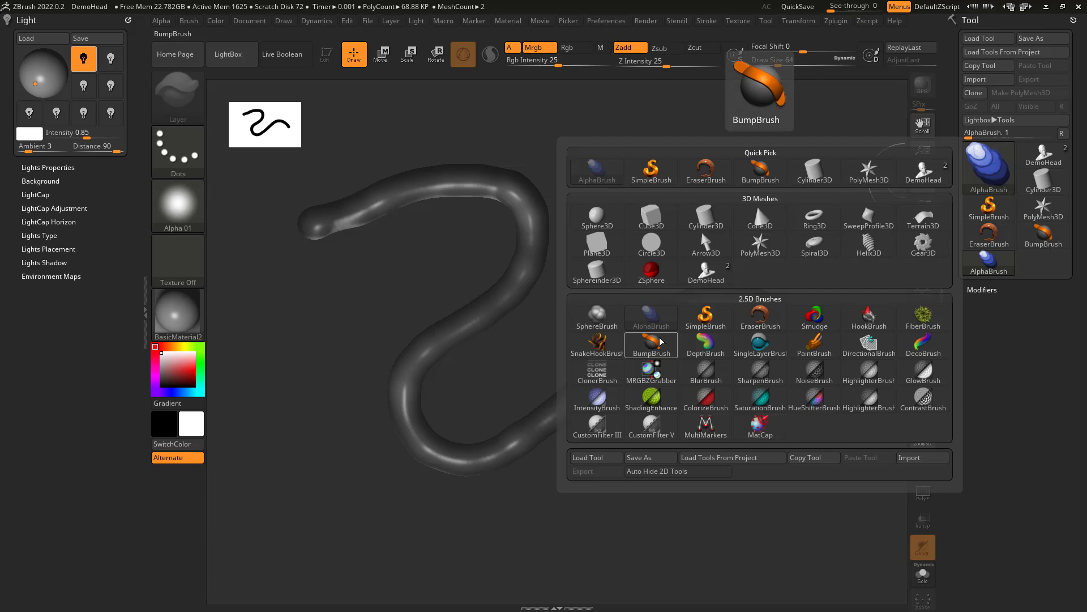
click(597, 333)
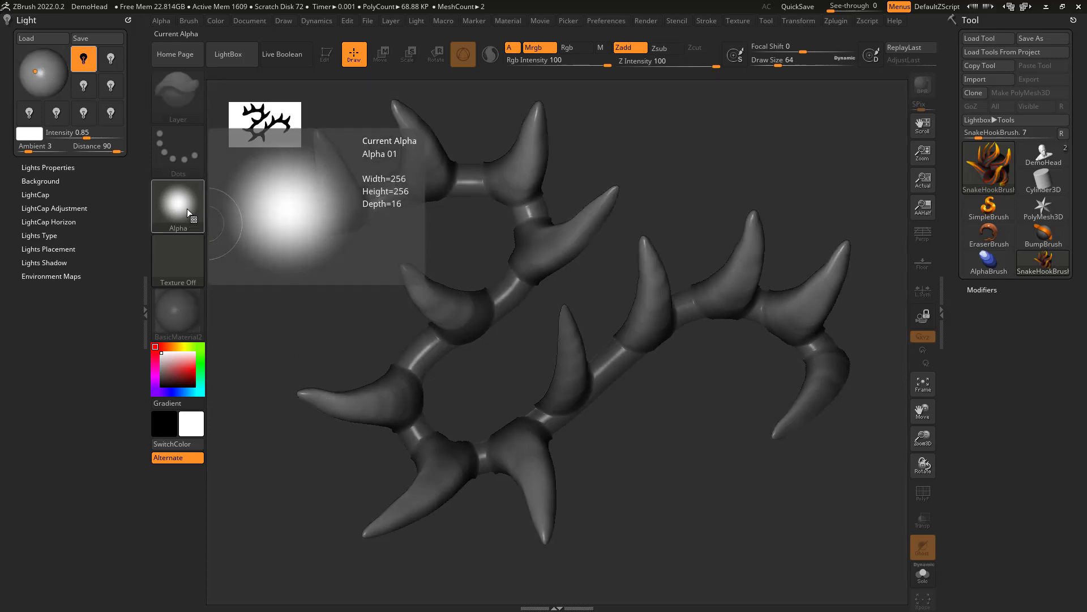
Step: GrabDoc the horned canvas design as new alpha ZGrab02 and set it current
click(178, 206)
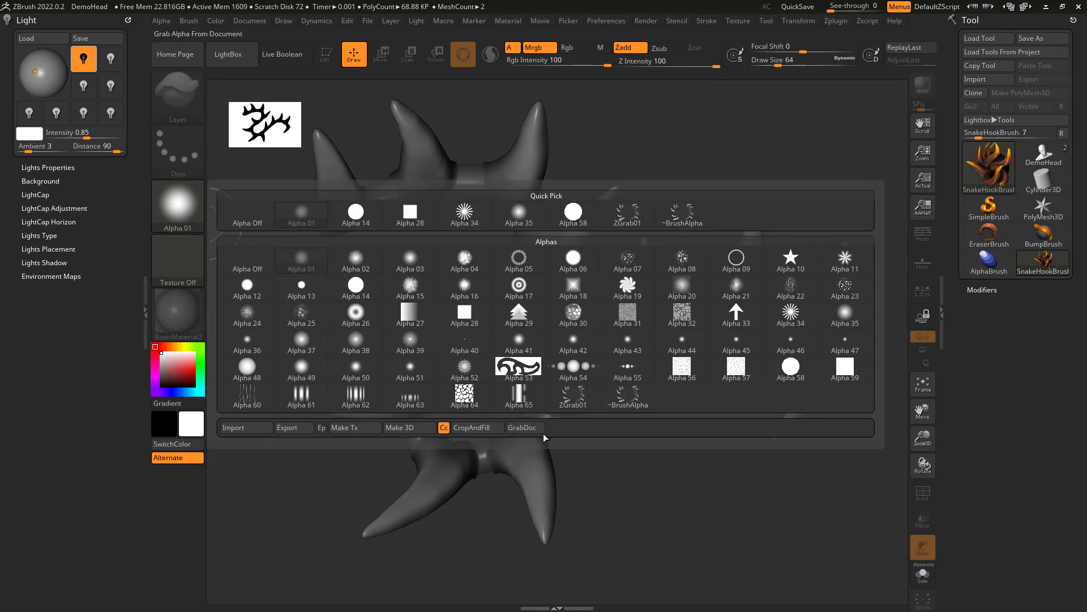
click(522, 427)
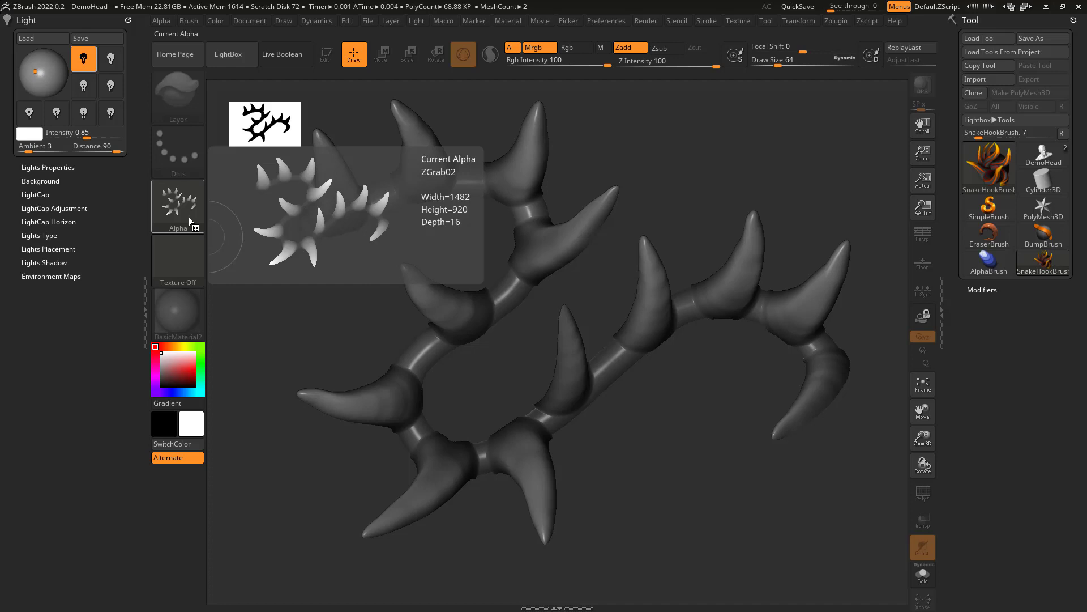
mouse_move(446, 331)
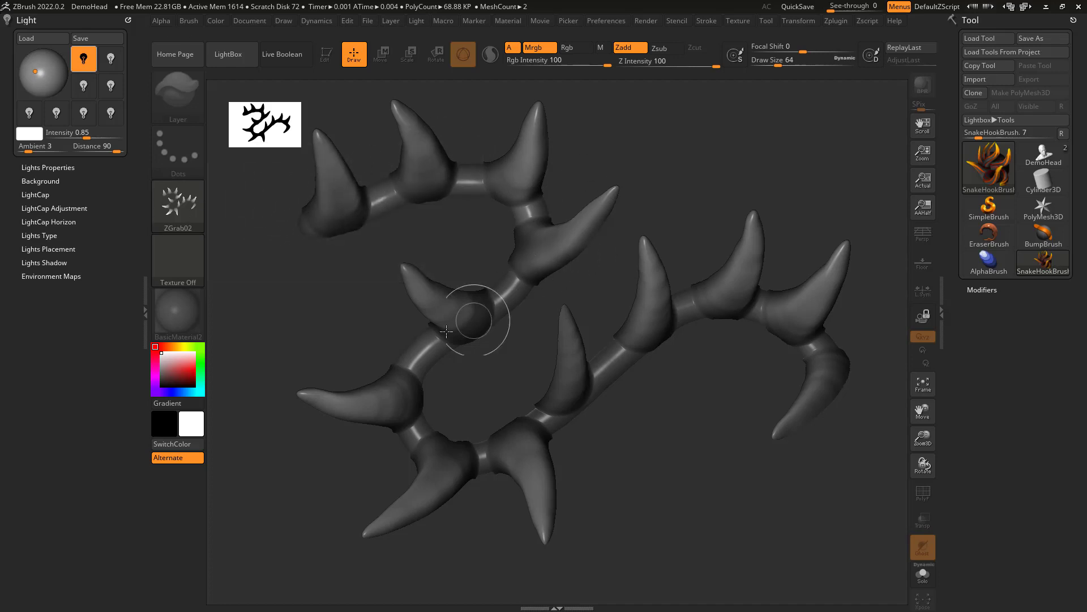
mouse_move(863, 389)
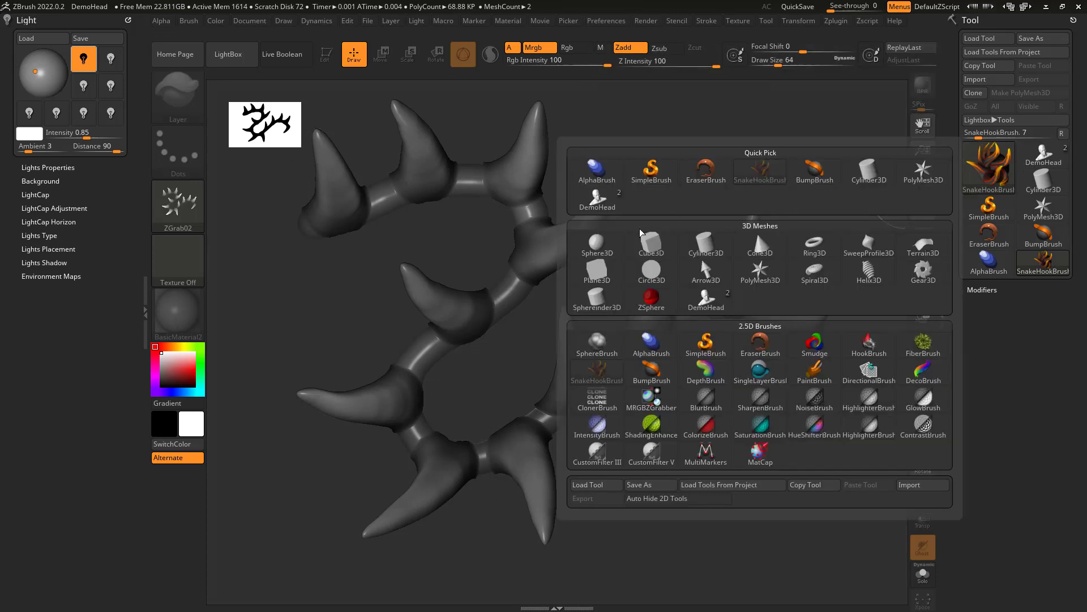
mouse_move(597, 245)
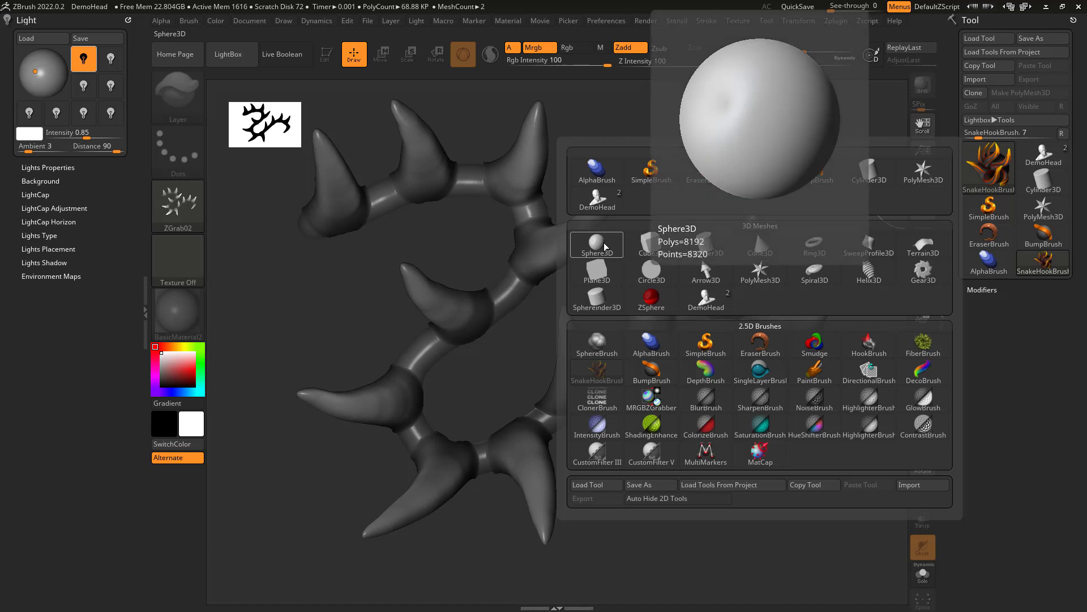
Step: Load Sphere3D as an editable PolyMesh3D and divide it toward level 6, about 8.3 million polygons
click(595, 245)
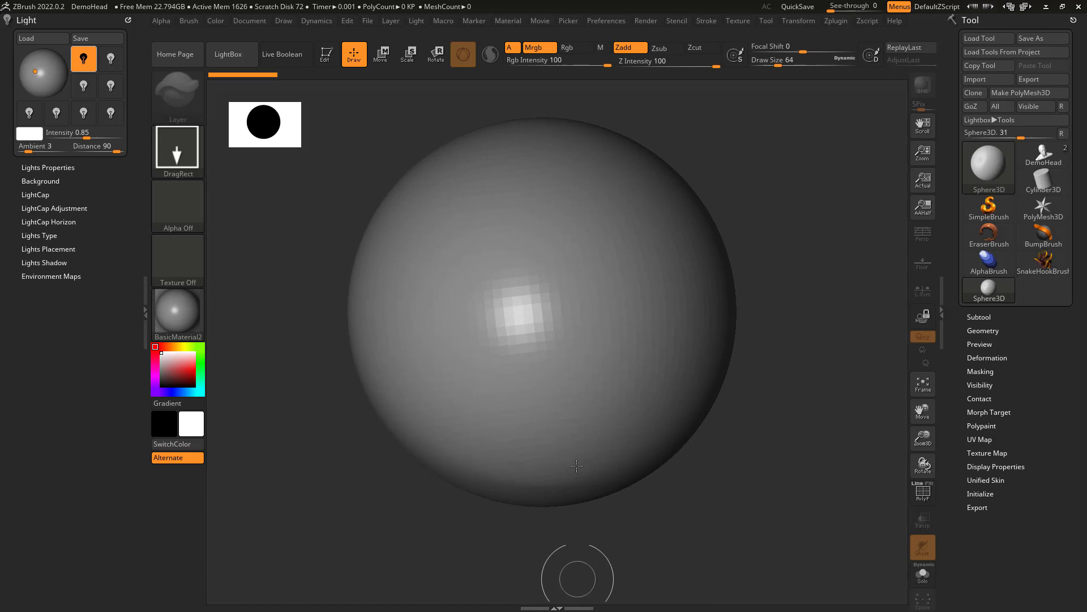
mouse_move(326, 54)
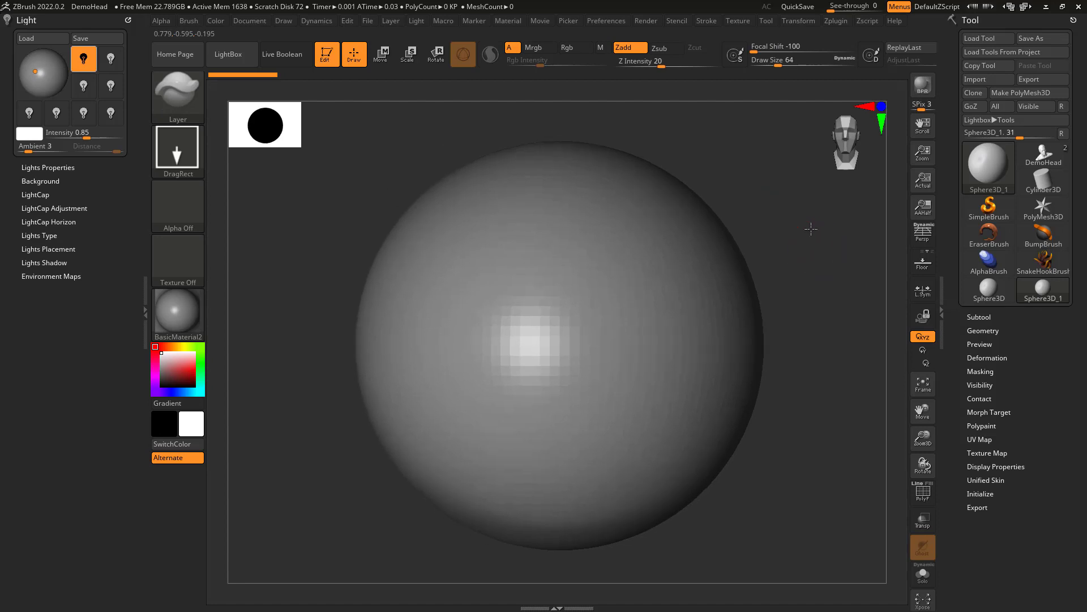
click(983, 330)
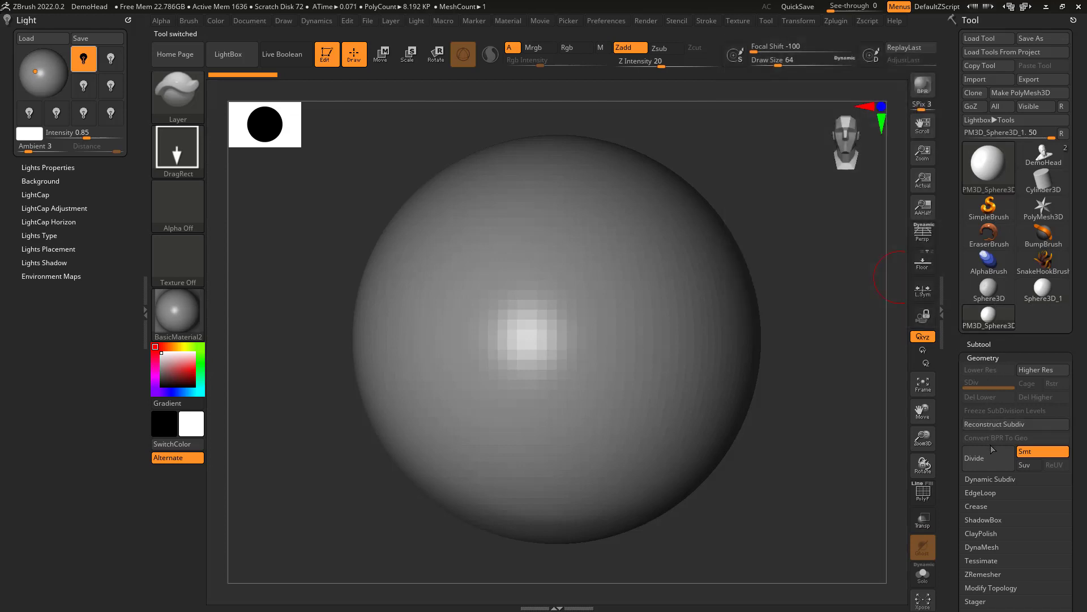
click(974, 458)
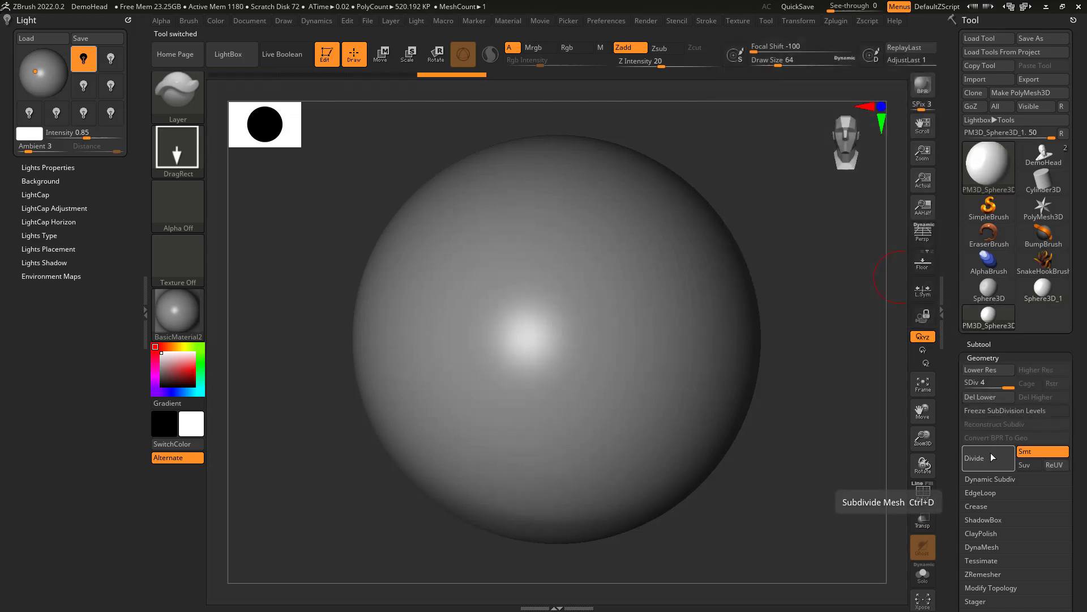
click(974, 458)
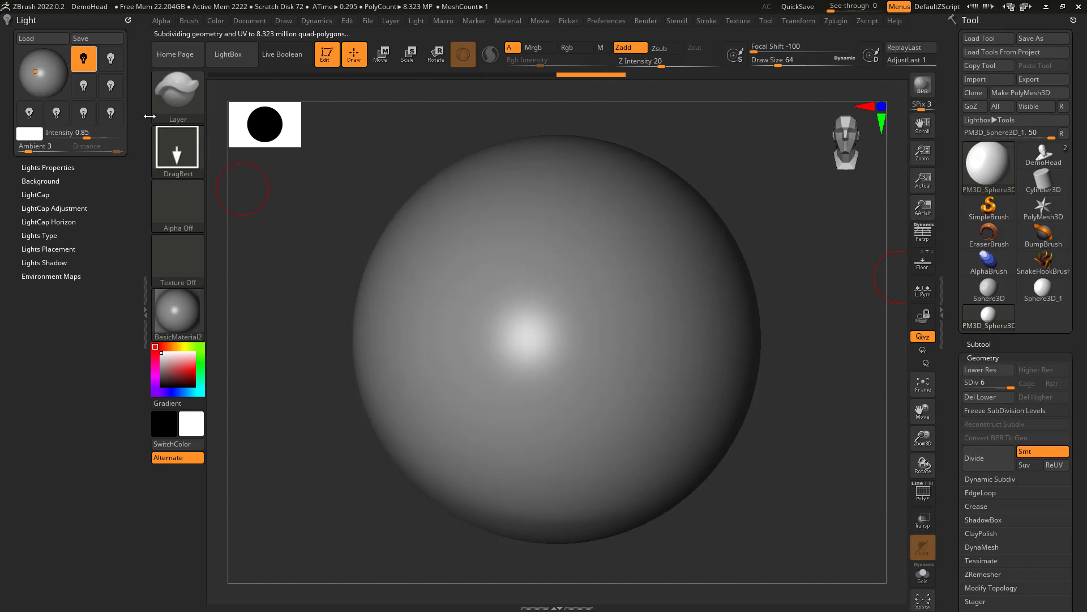
mouse_move(177, 150)
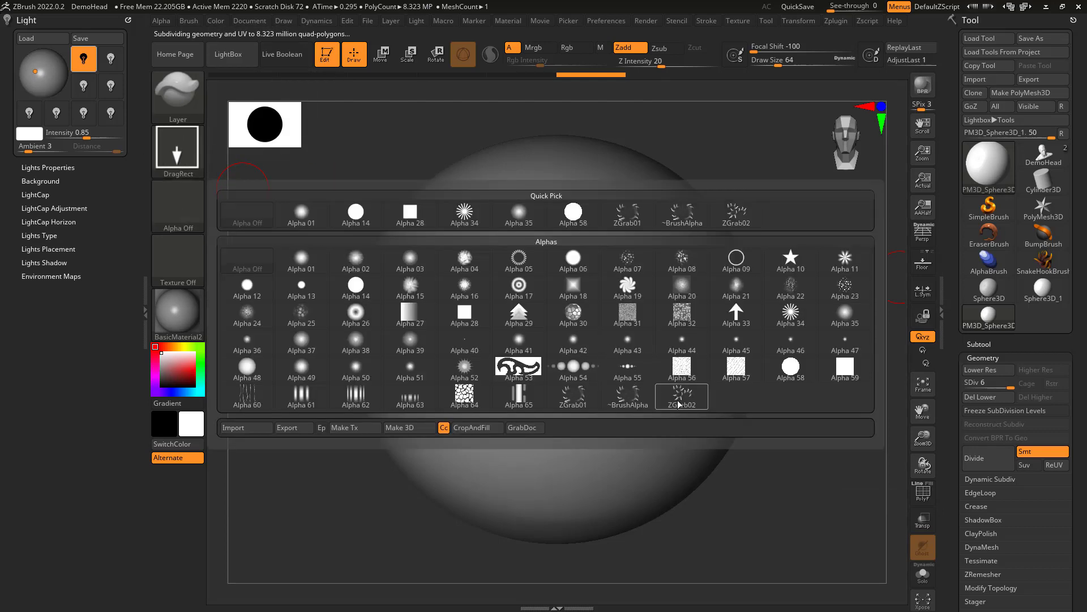
Step: Use the ZGrab02 horn alpha to DragRect-stamp embossed spikes onto the sphere surface
click(681, 395)
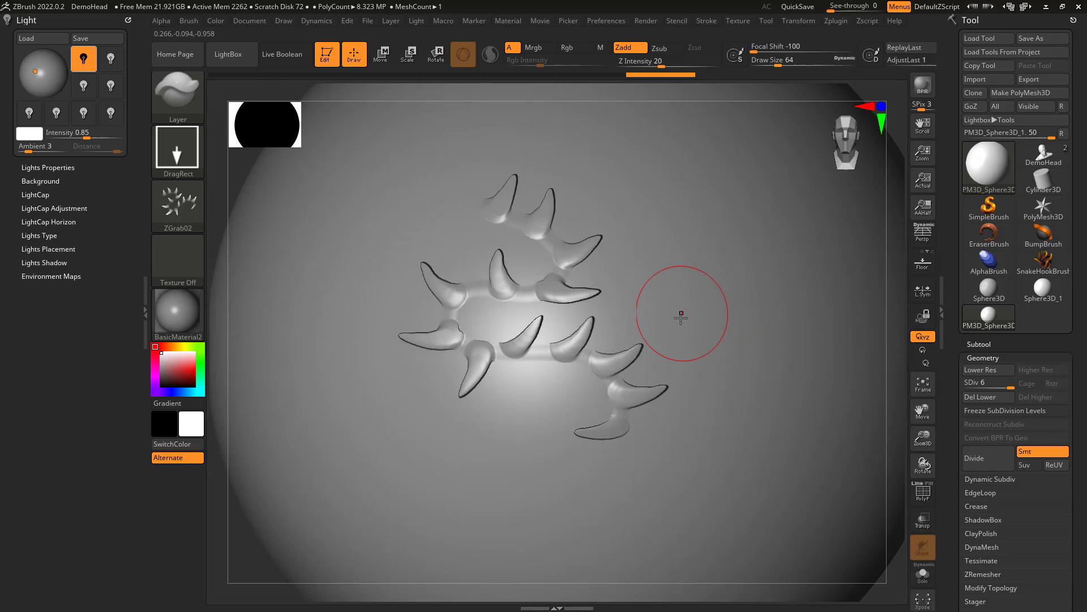
click(682, 317)
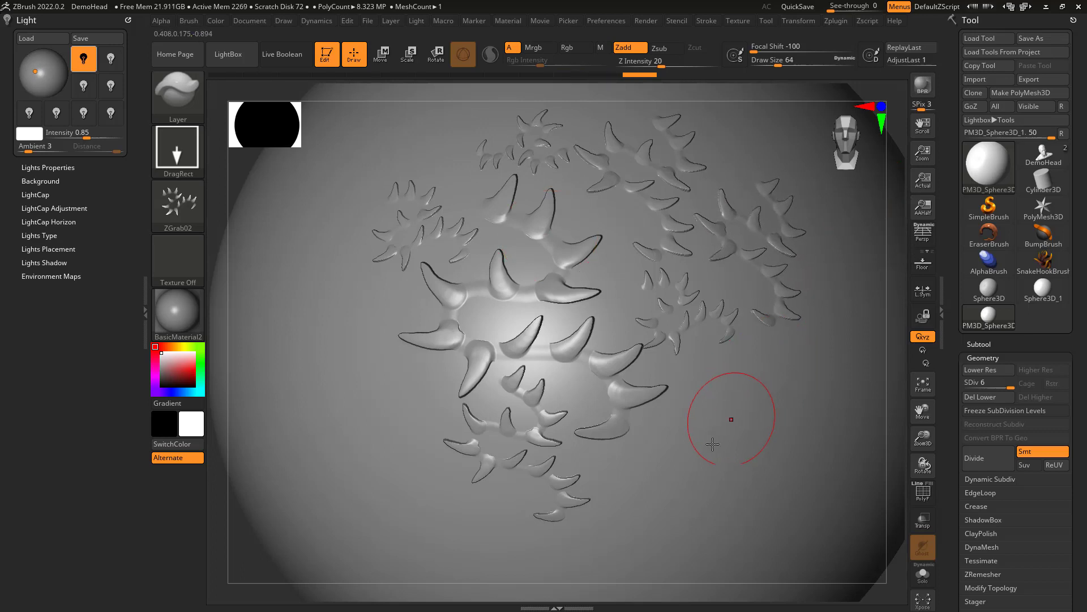
mouse_move(845, 277)
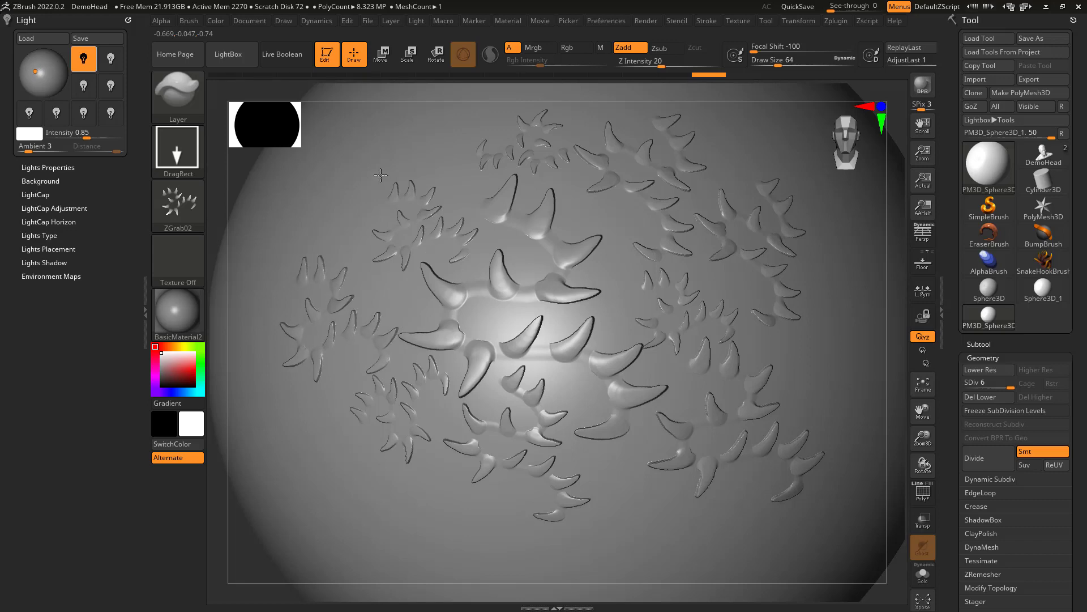
mouse_move(882, 269)
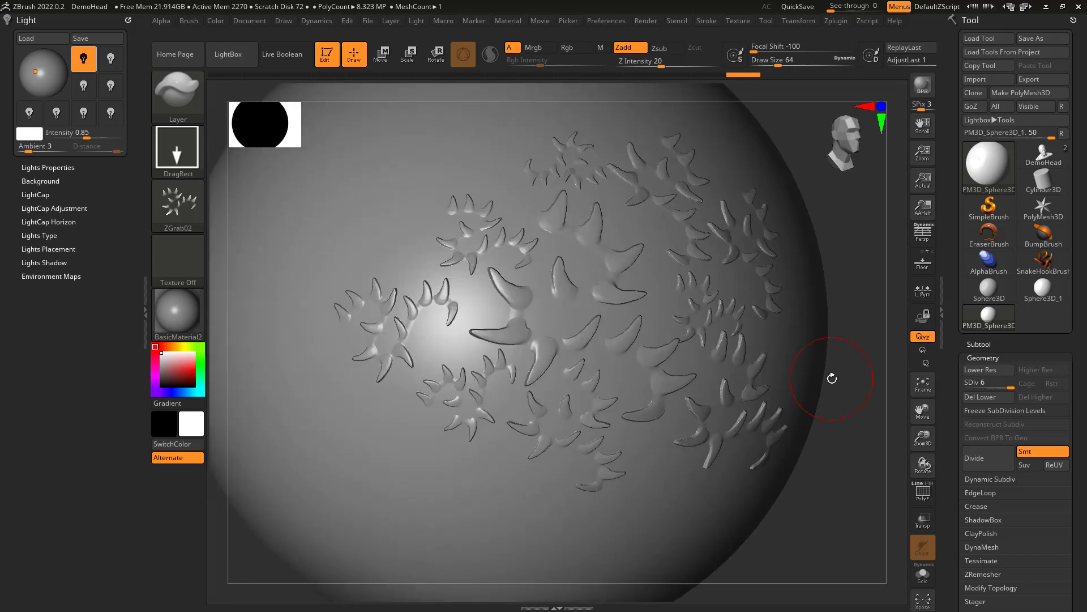
mouse_move(586, 307)
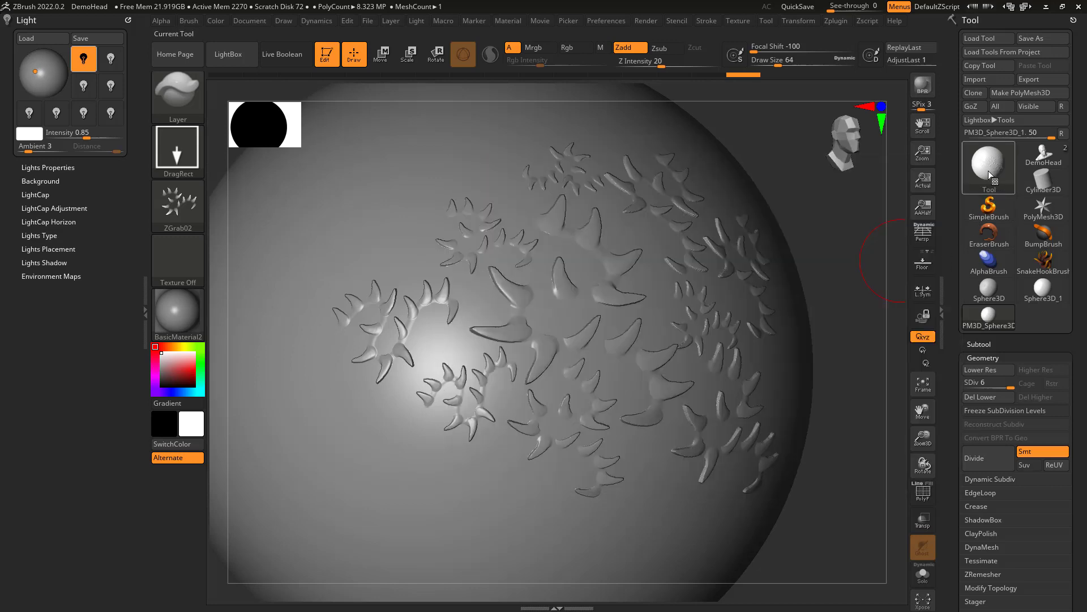
Step: Show the tool and brush picker from the current Tool palette thumbnail
click(988, 166)
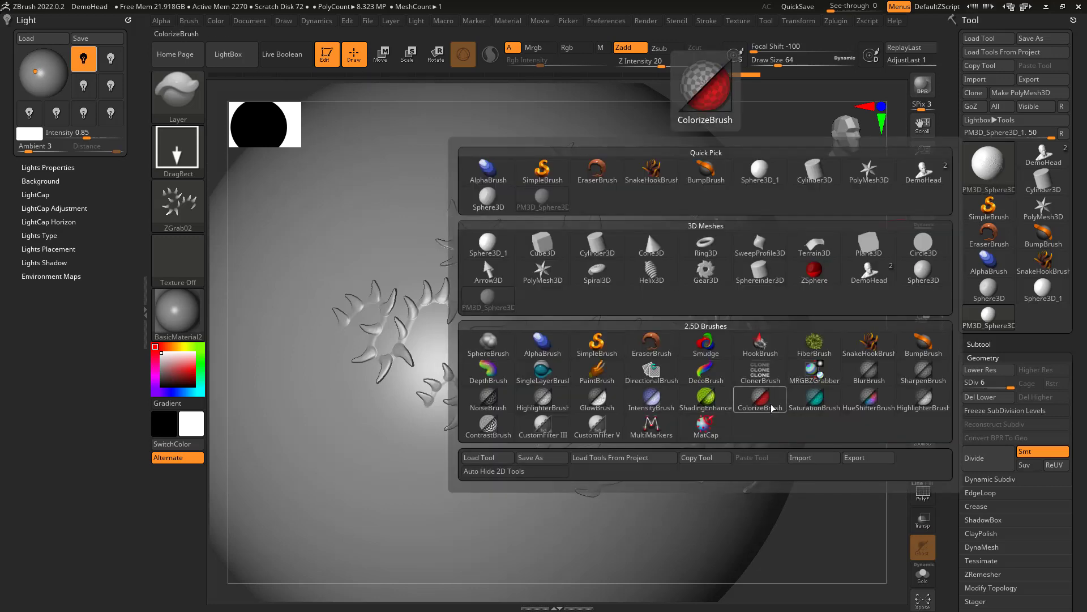
mouse_move(782, 423)
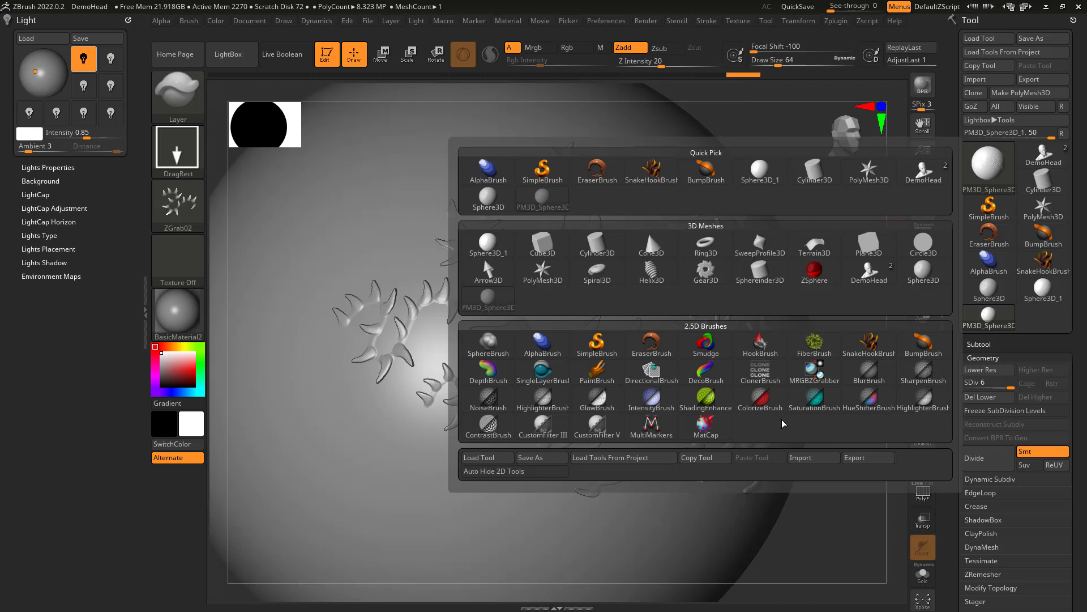